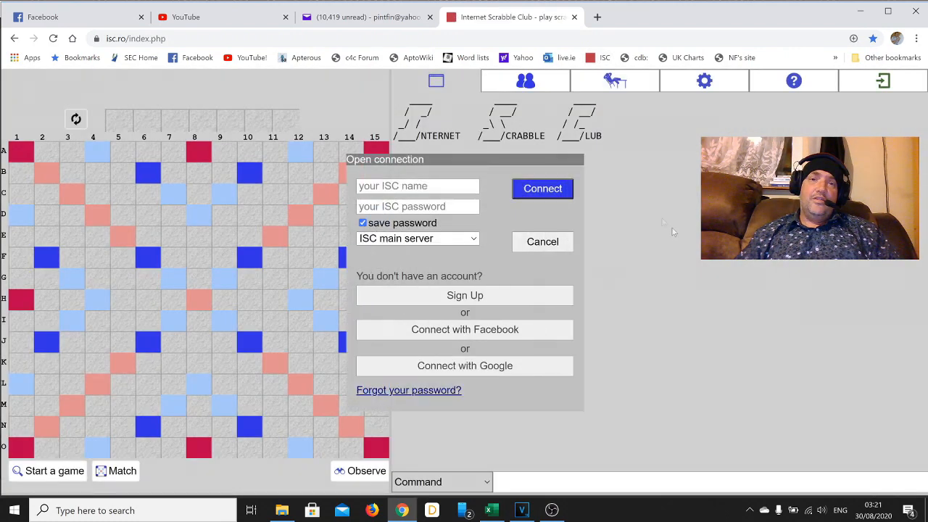
mouse_move(645, 325)
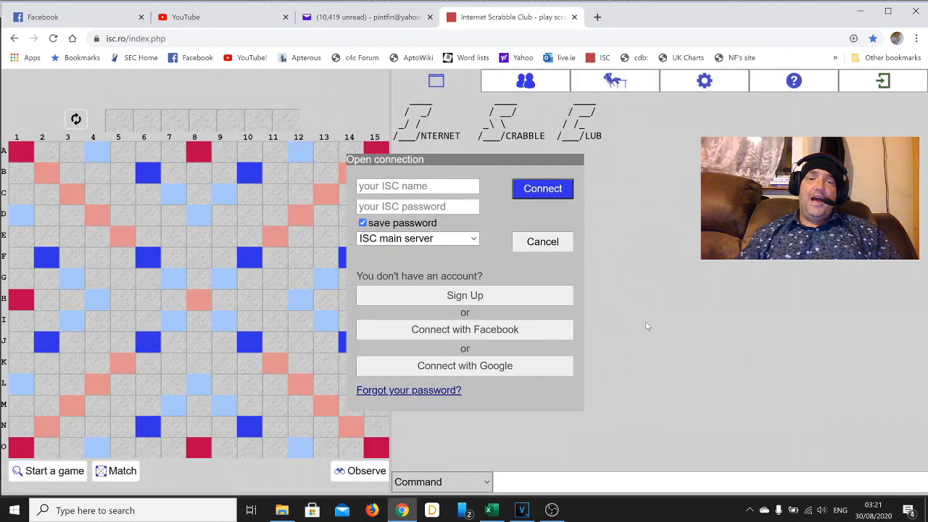
mouse_move(652, 251)
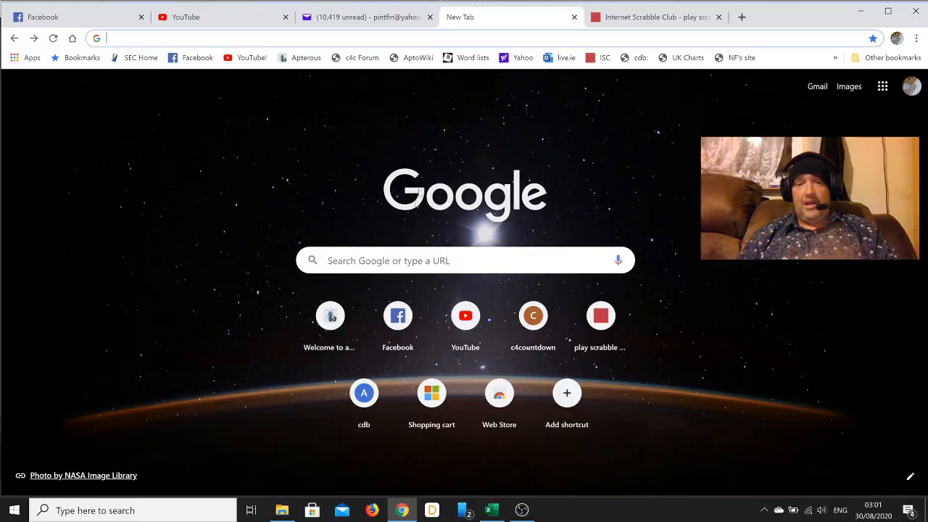
Search Google for 'play countdown online', review the results, then change the query's 'online' to 'apterous'
left_click(464, 260)
type("play")
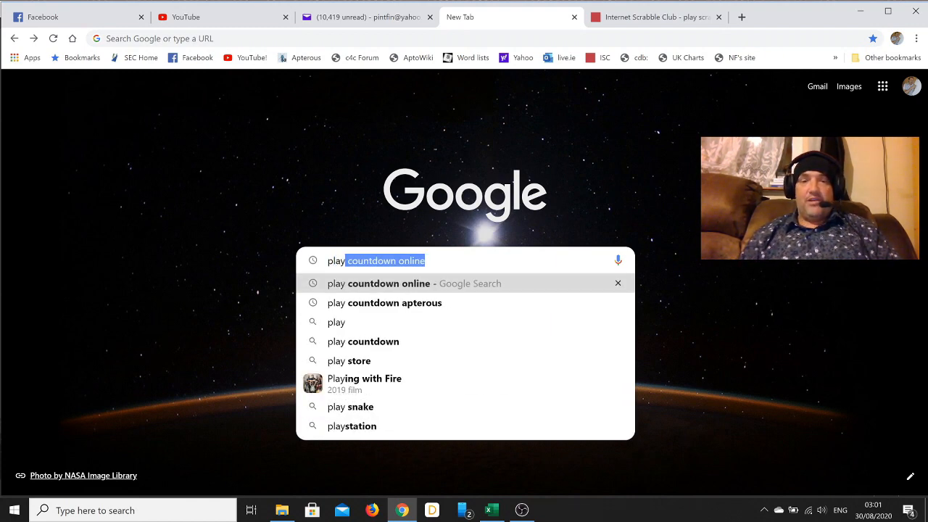
left_click(388, 283)
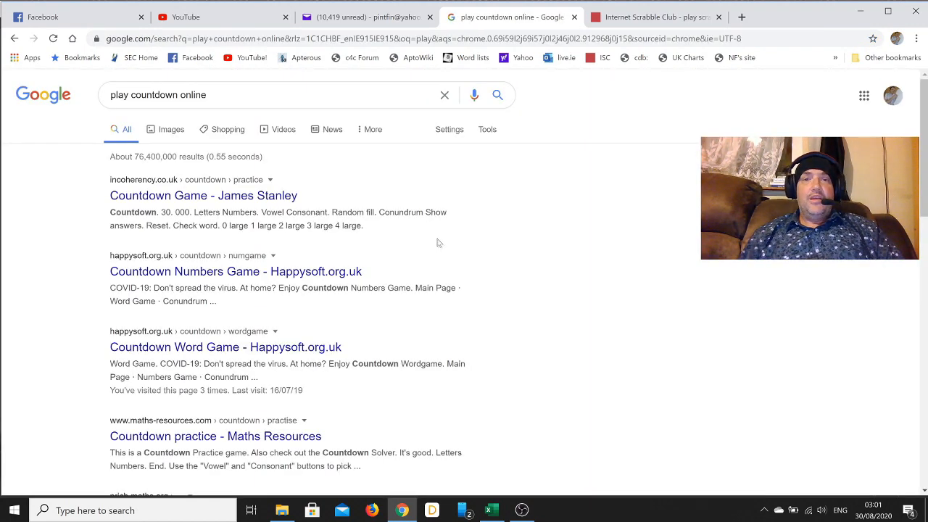
mouse_move(457, 251)
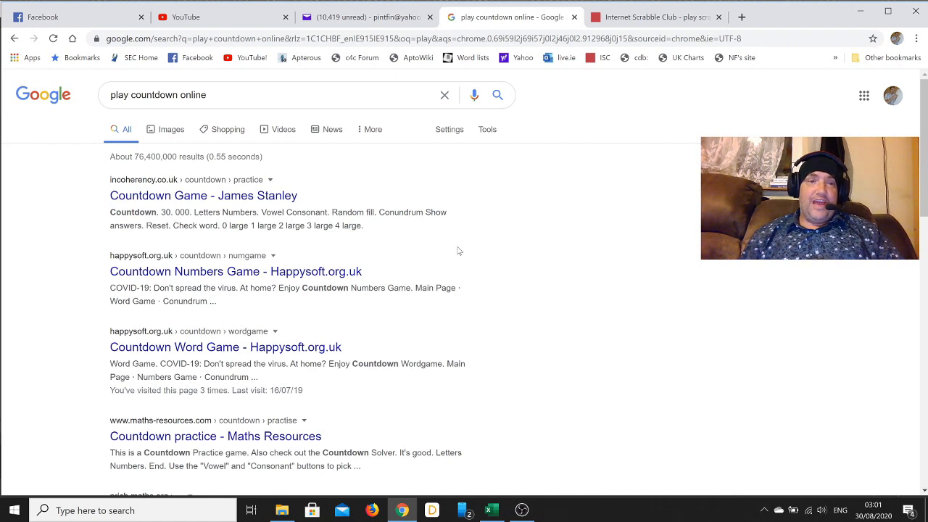
mouse_move(489, 257)
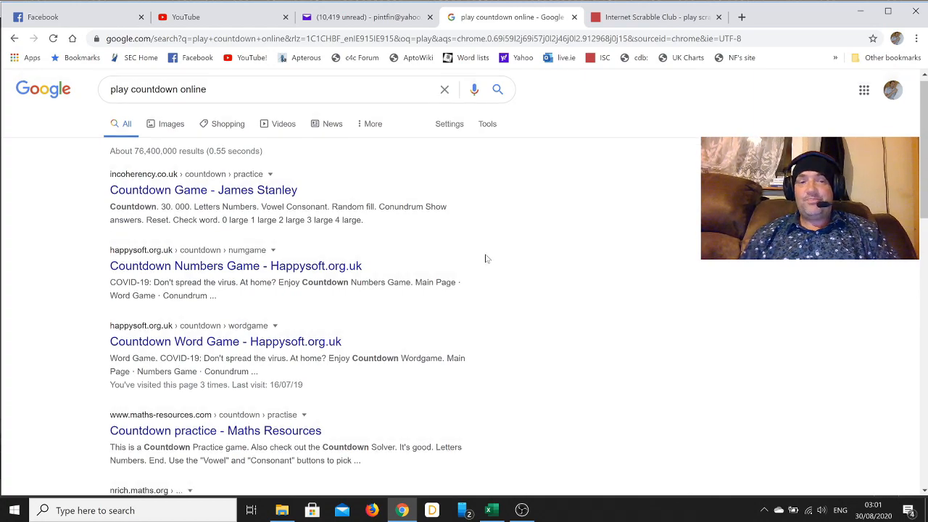
scroll("down", 3)
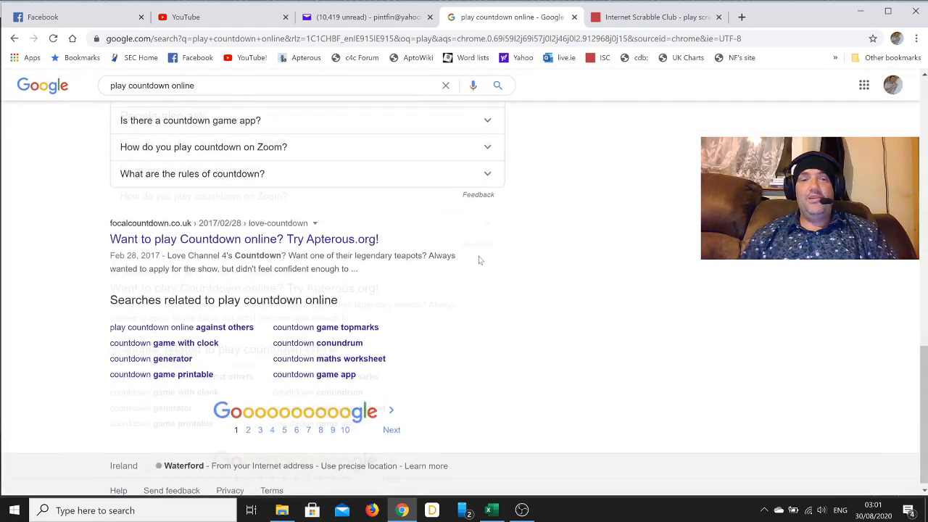
scroll("up", 3)
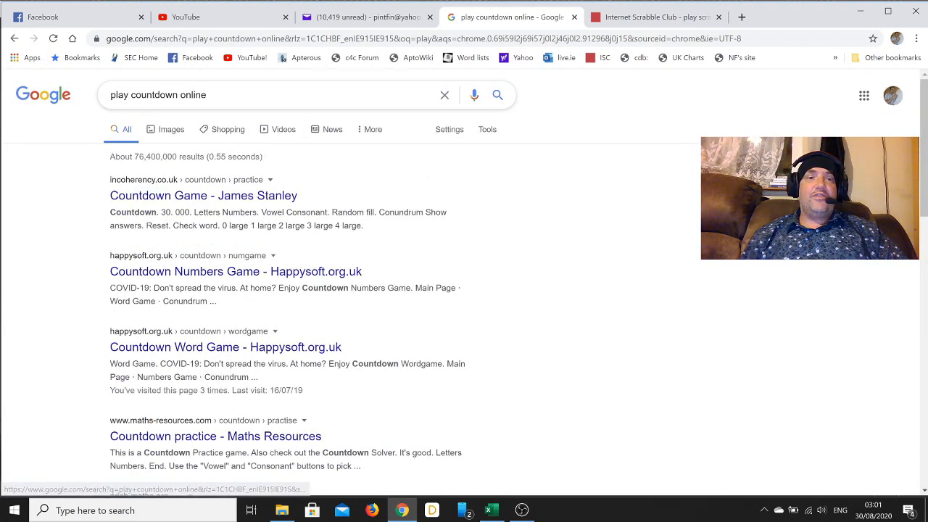
left_click(268, 95)
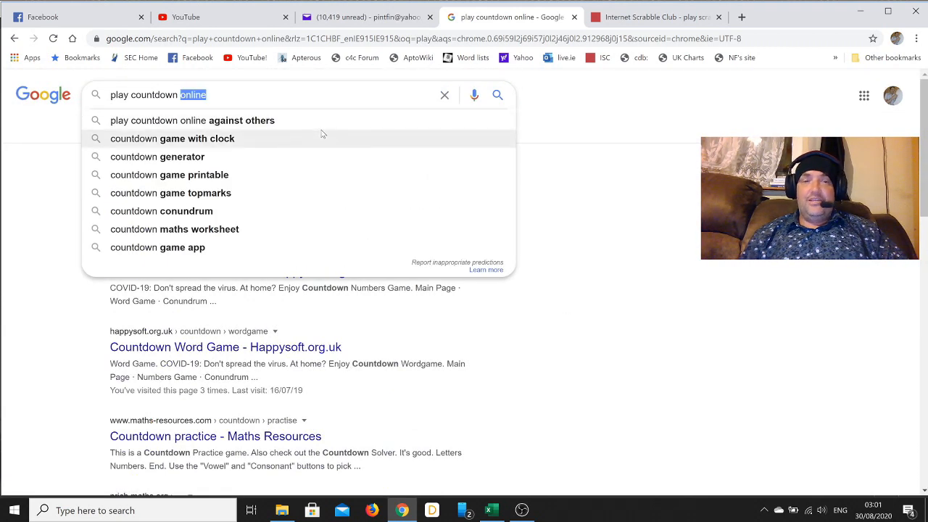
key("Backspace")
type("apterous")
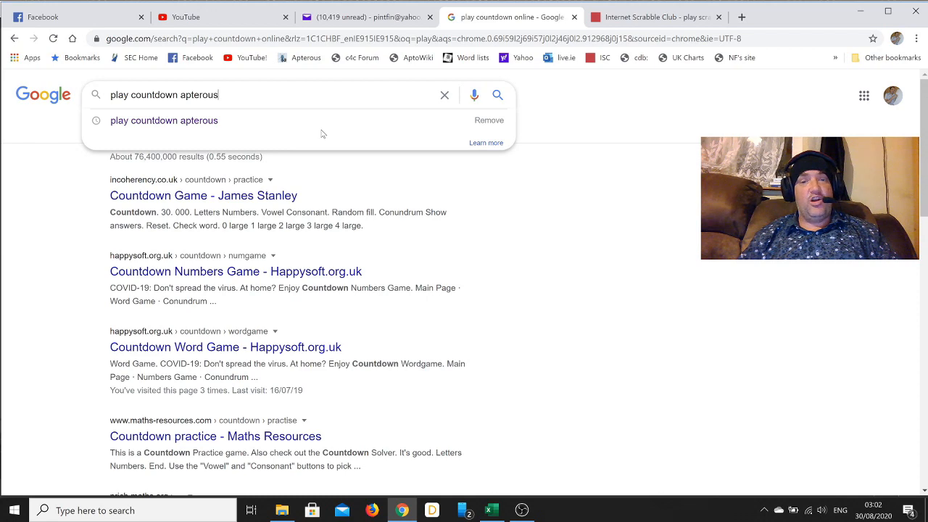
Run the 'play countdown apterous' search and follow the 'Welcome to apterous' result to the Register page
left_click(164, 120)
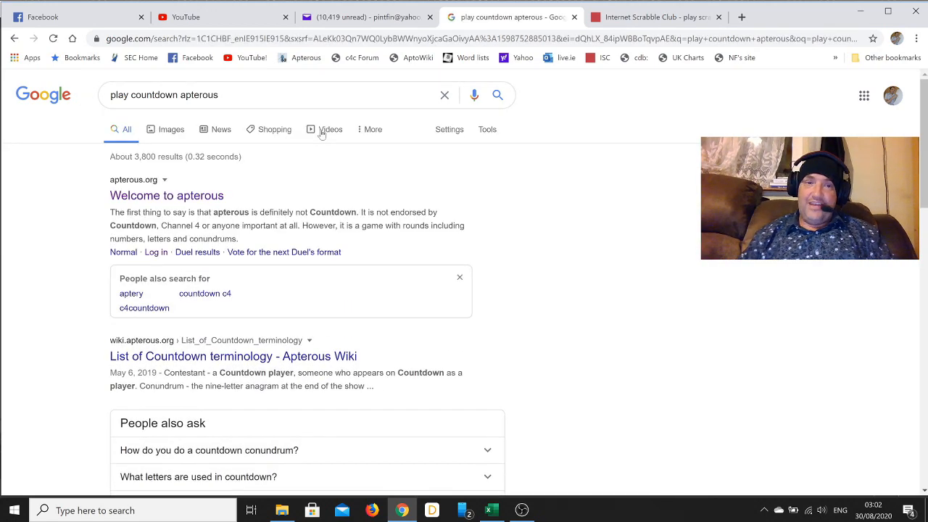
mouse_move(174, 174)
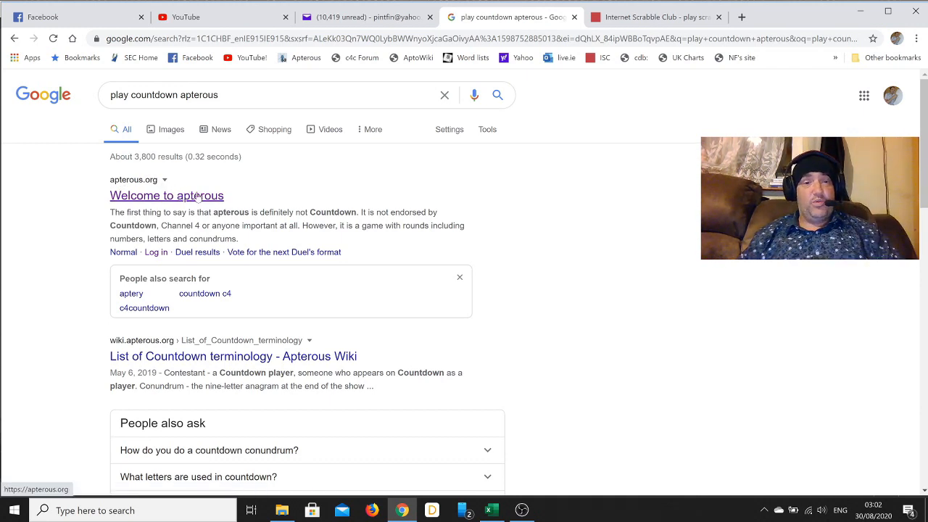
left_click(166, 195)
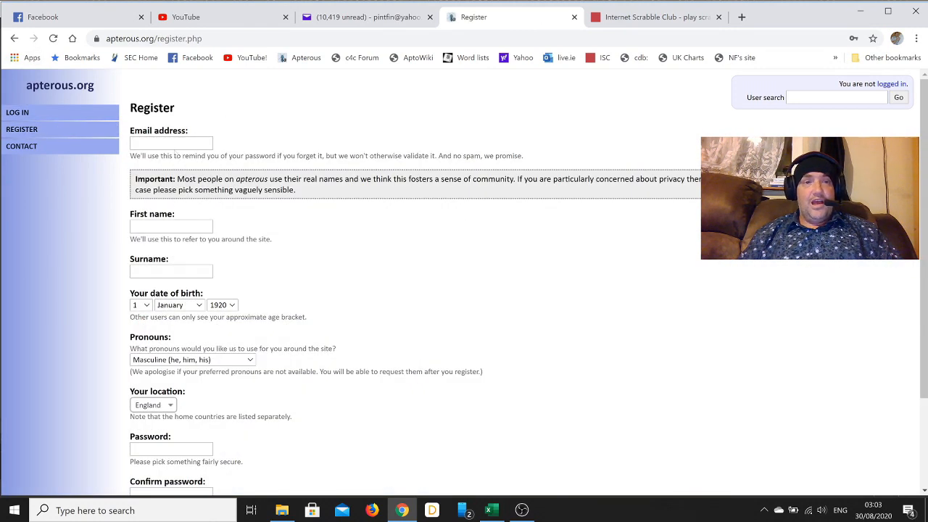
Enter the saved email address, first name 'L'oisleatch' and surname 'McGraw' on the Register form
type("p")
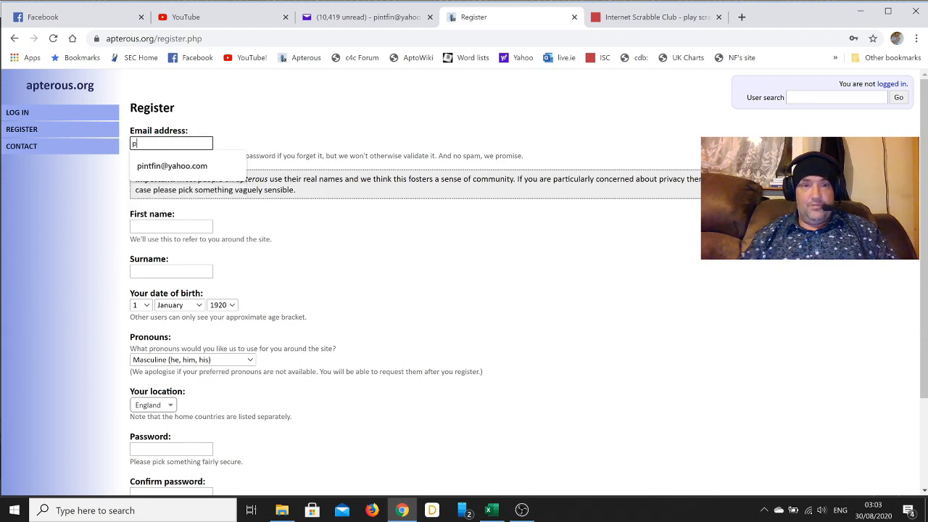
left_click(172, 165)
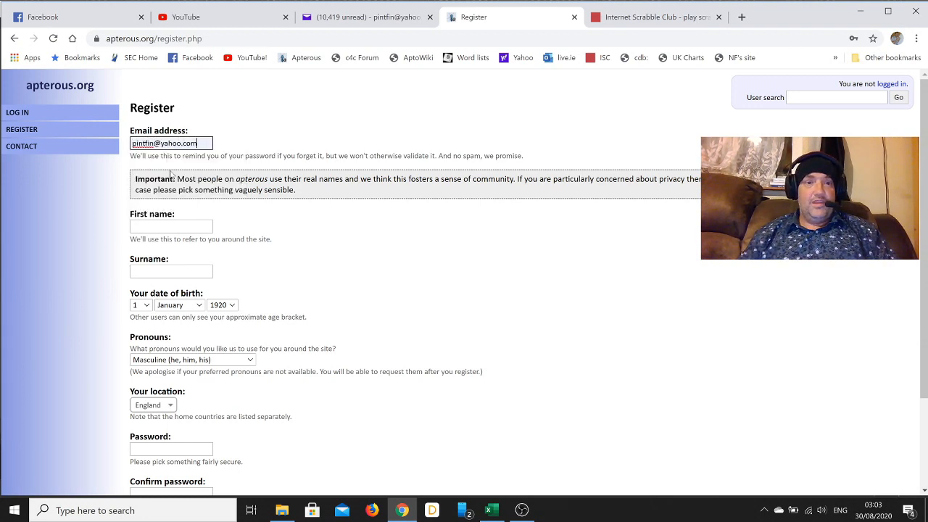
left_click(171, 226)
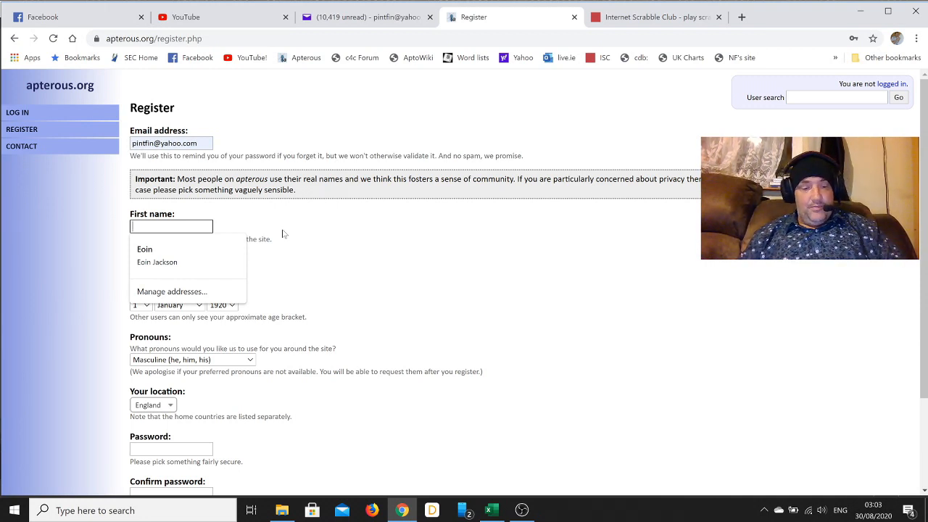
type("L")
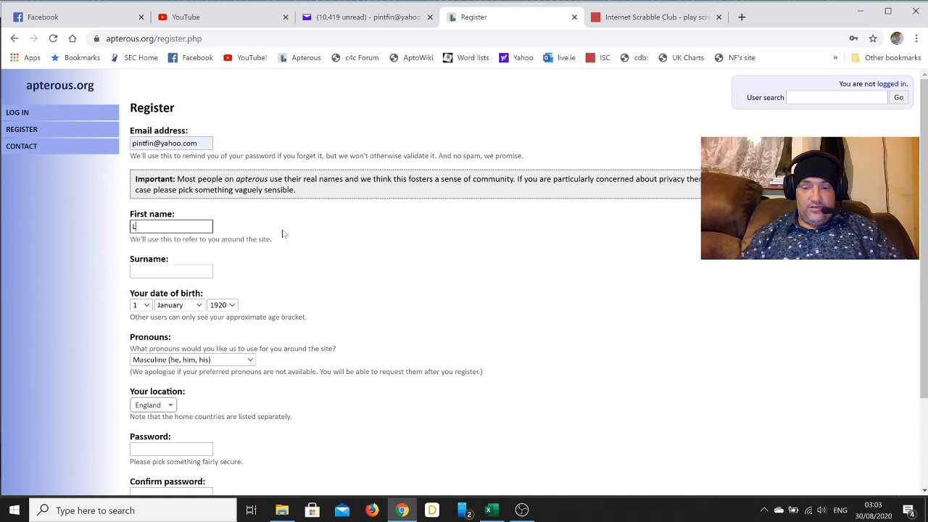
type("'oislea")
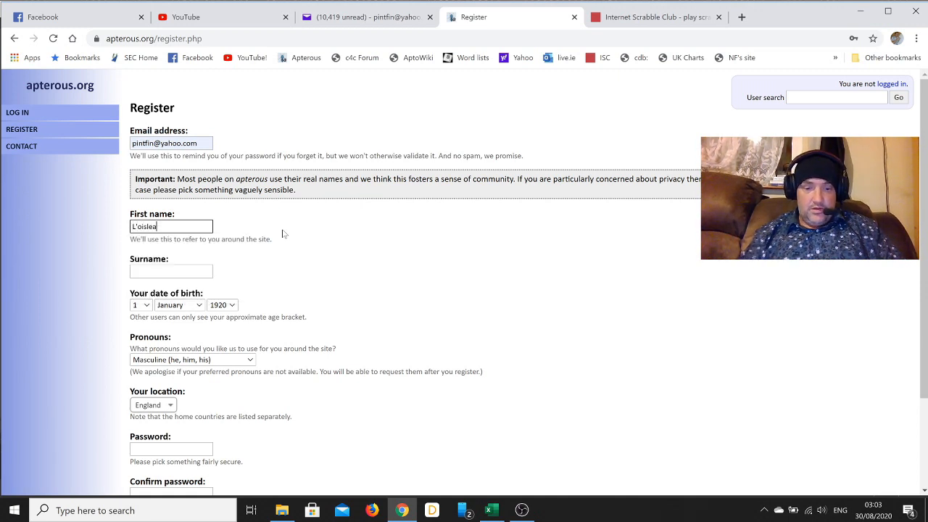
type("tch")
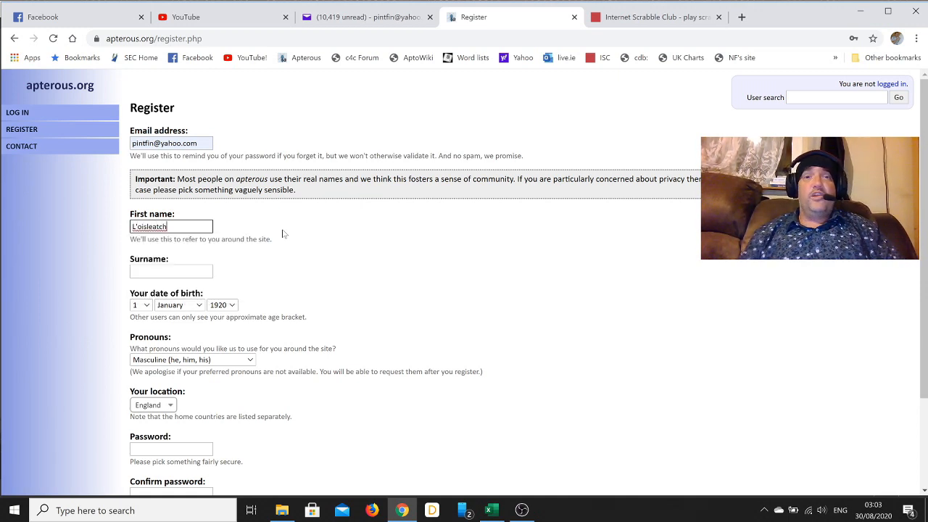
left_click(171, 271)
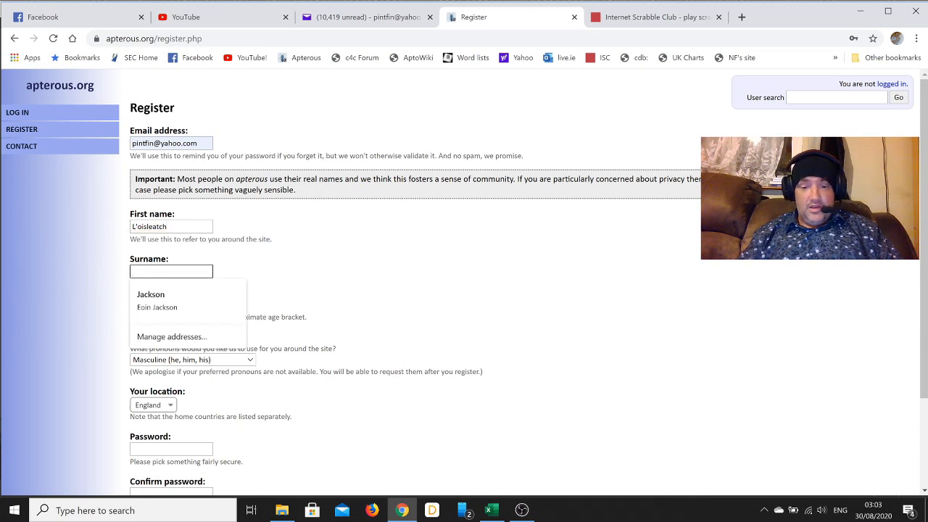
type("McGraw")
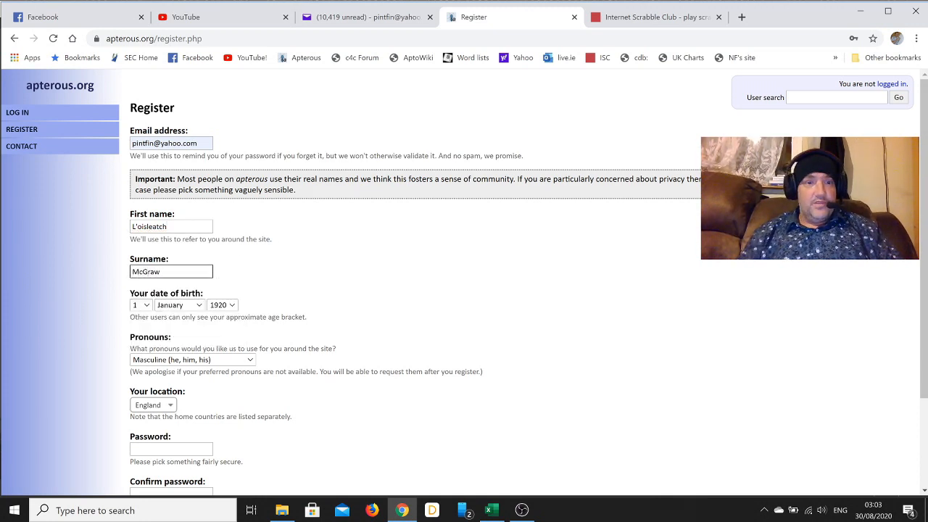
Set the date of birth to 7 July 1977 using the day and month dropdowns
left_click(139, 304)
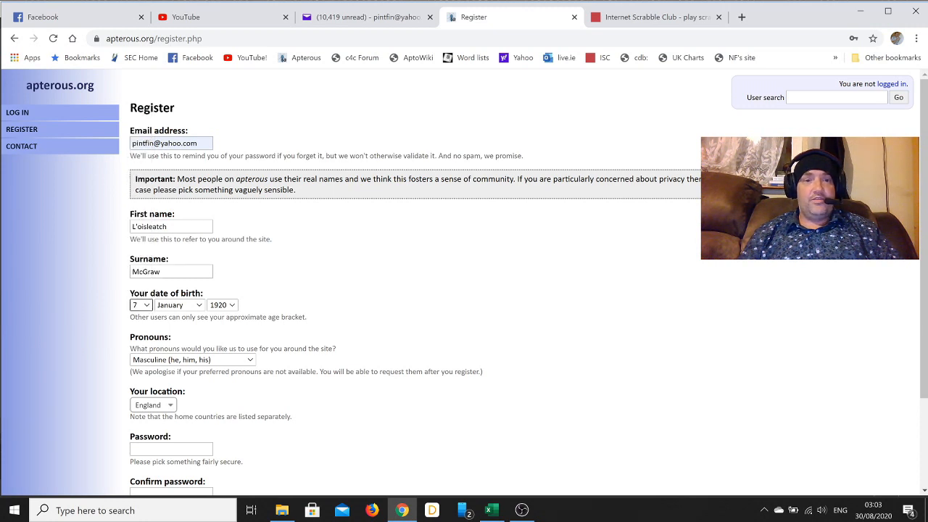
left_click(179, 304)
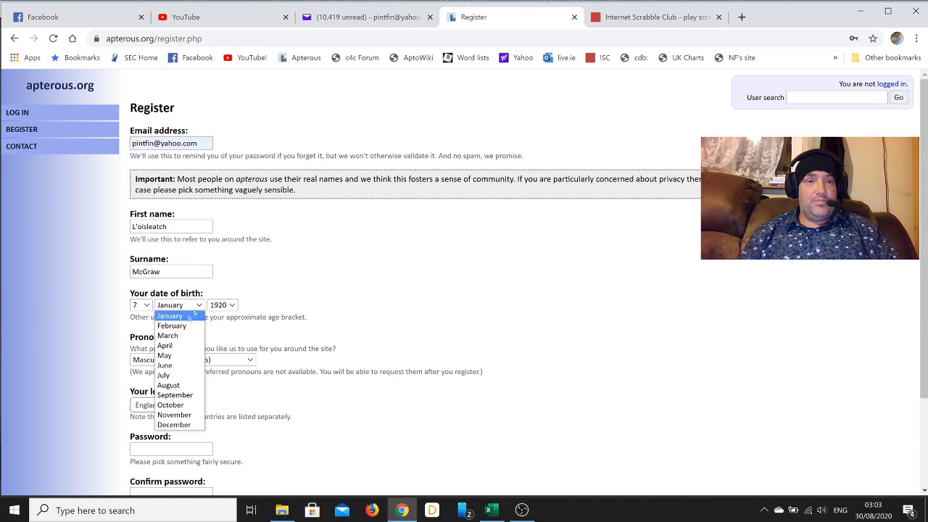
left_click(222, 305)
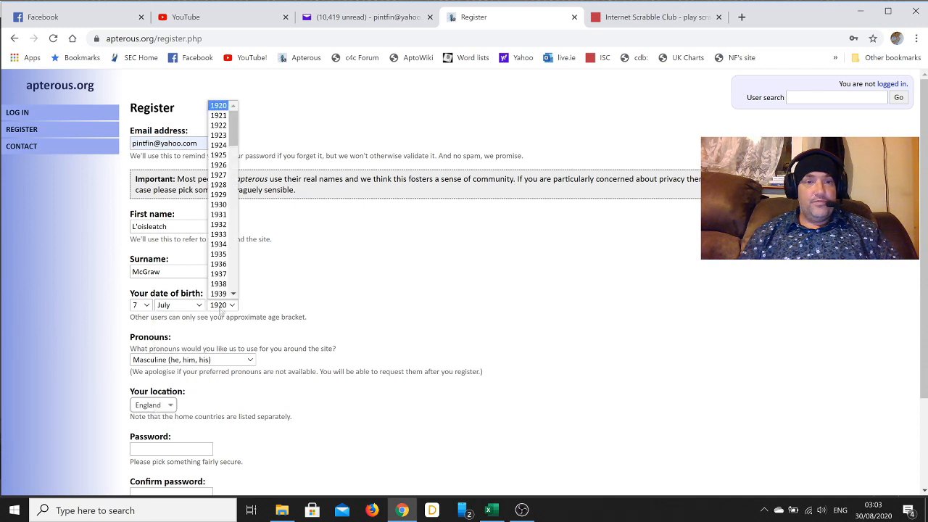
scroll("down", 3)
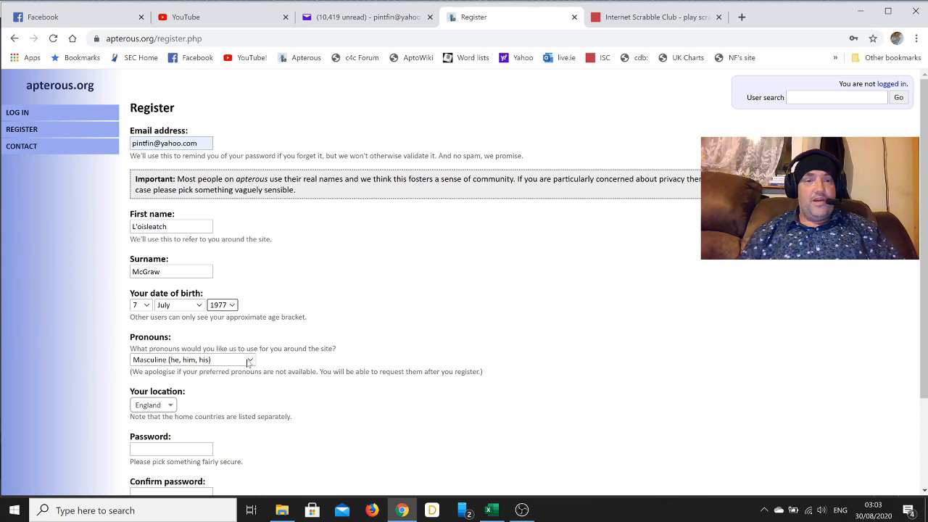
Keep masculine pronouns, set the location to Ireland and fill in both password fields
left_click(192, 359)
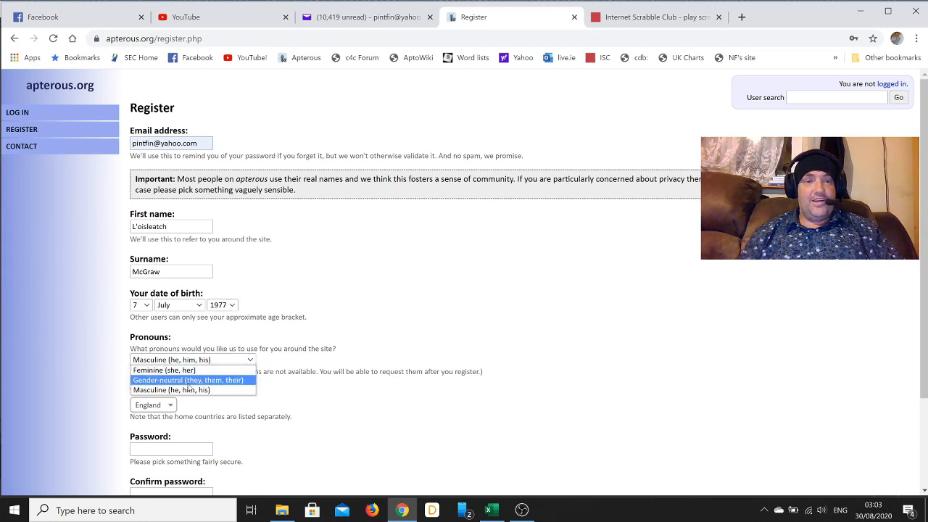
left_click(171, 389)
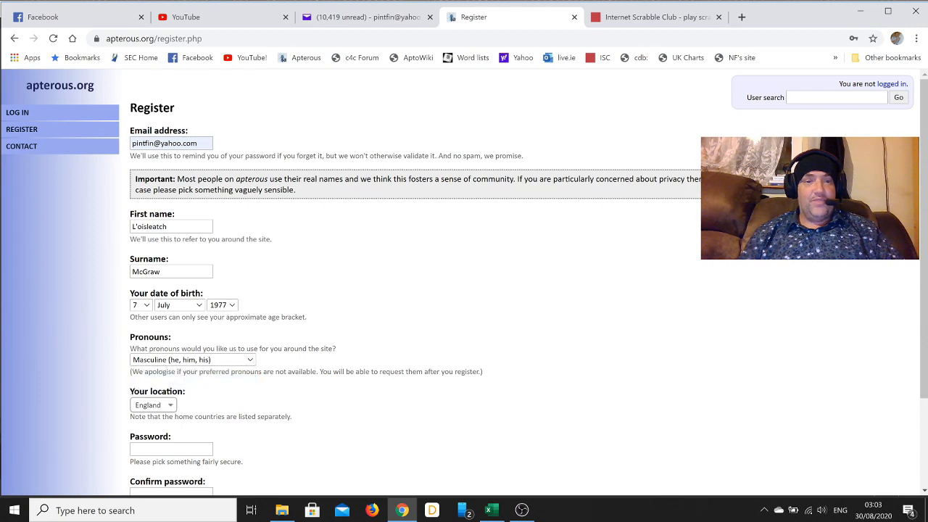
left_click(153, 404)
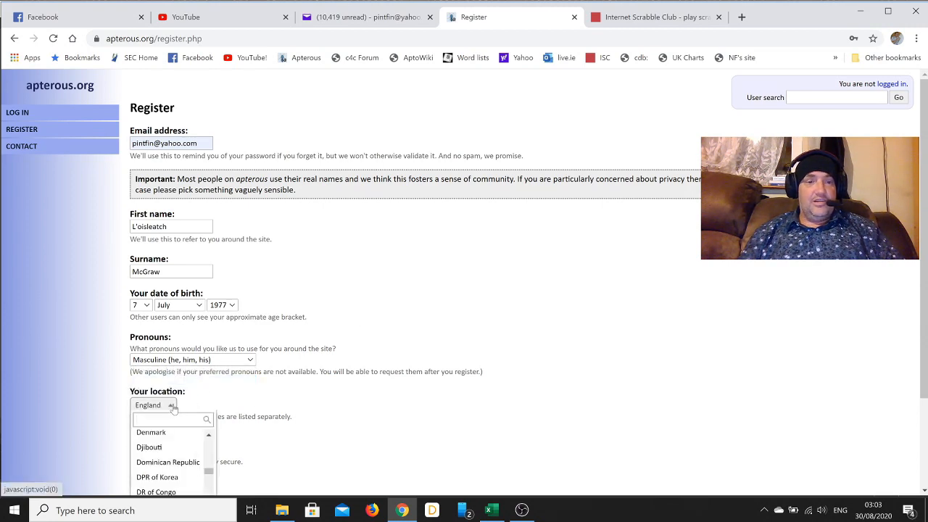
scroll("down", 3)
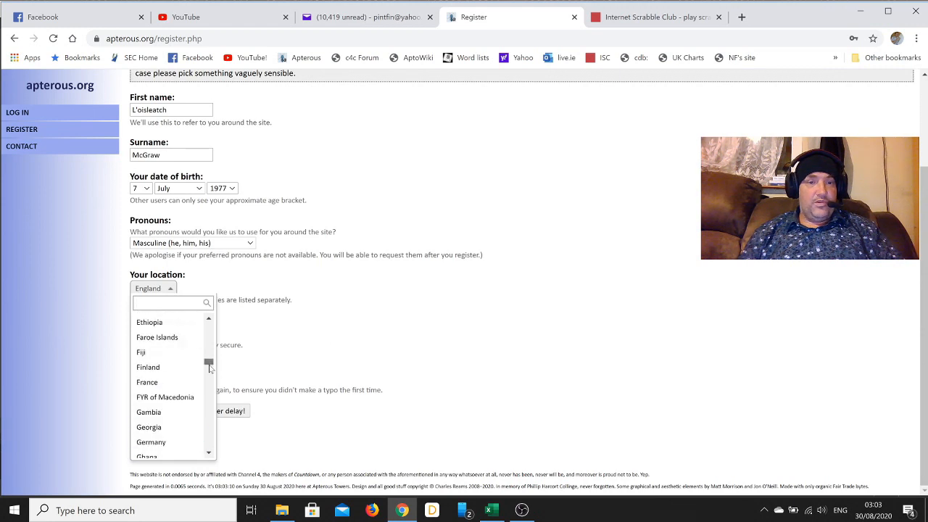
scroll("down", 3)
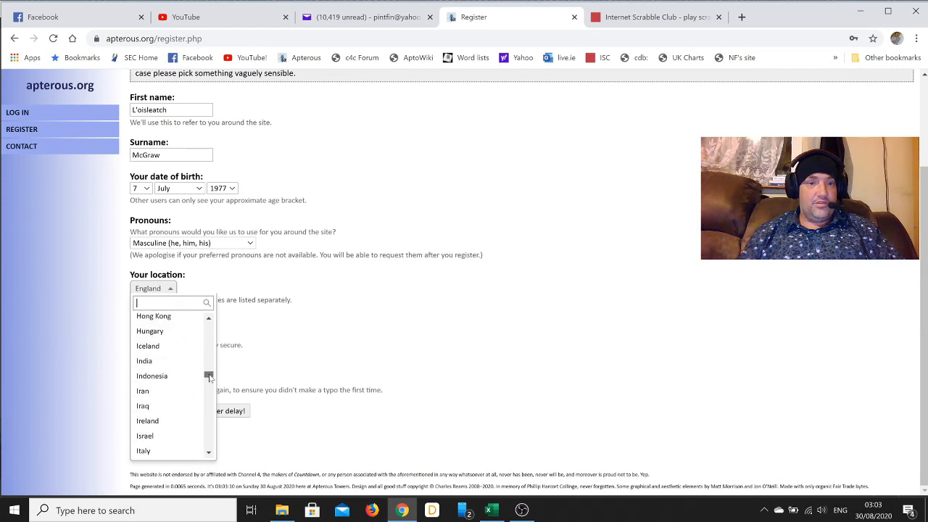
left_click(147, 420)
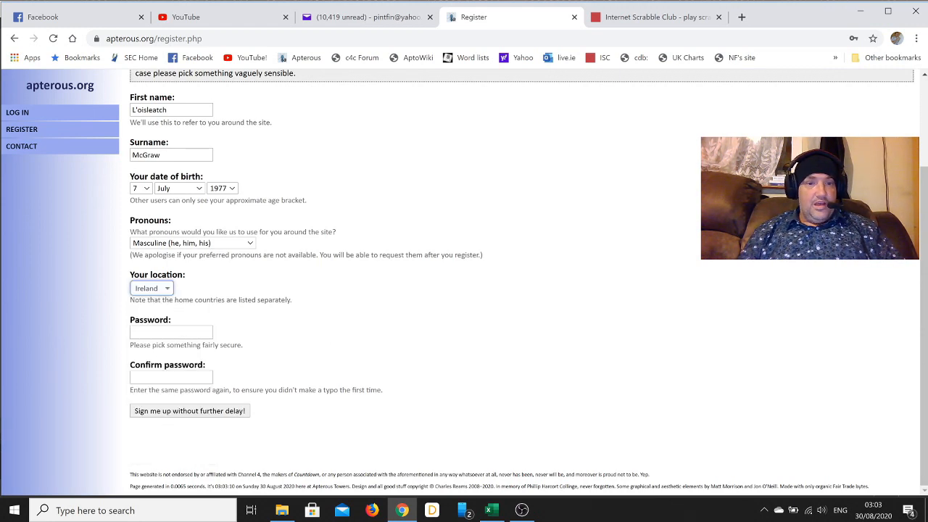
left_click(171, 332)
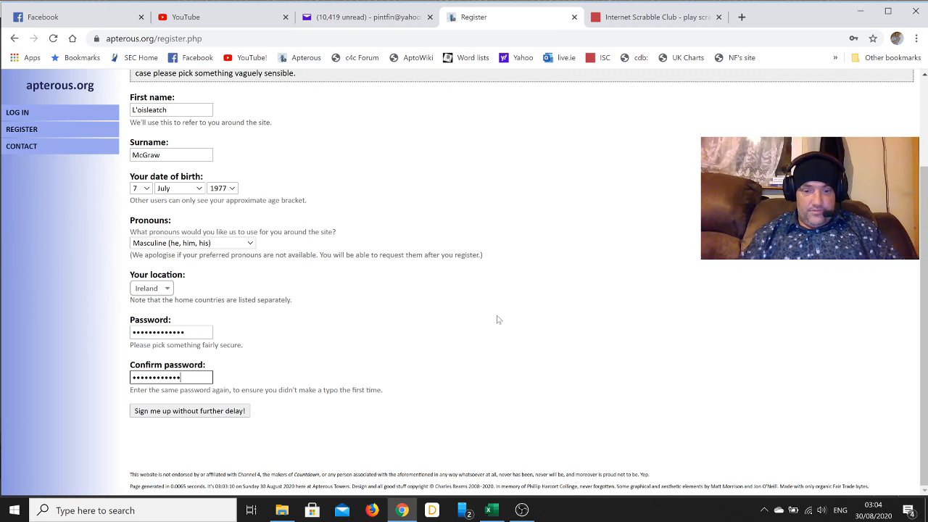
mouse_move(355, 296)
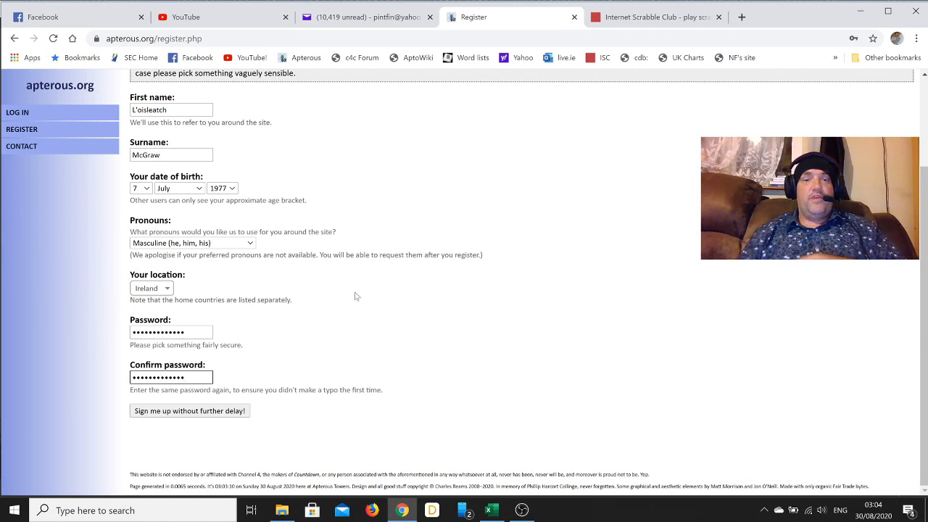
Submit the registration with 'Sign me up without further delay!'
left_click(190, 411)
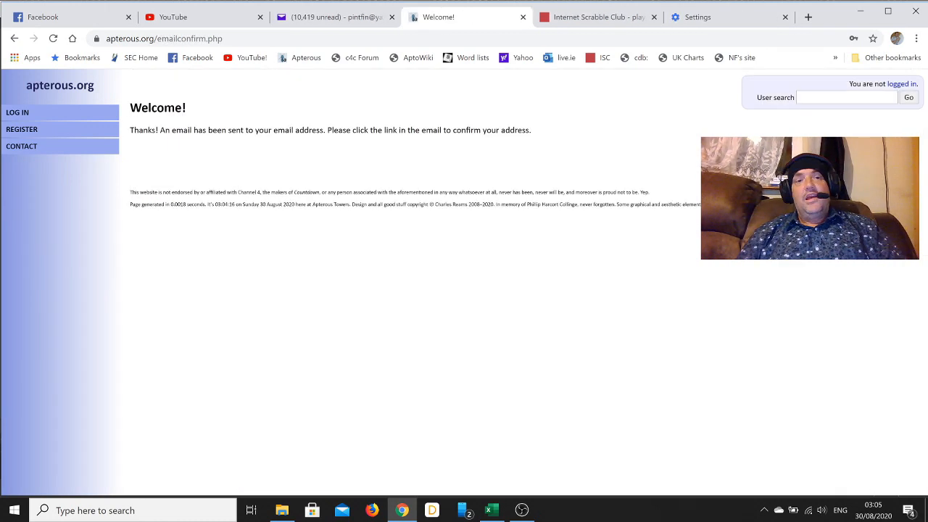
mouse_move(328, 329)
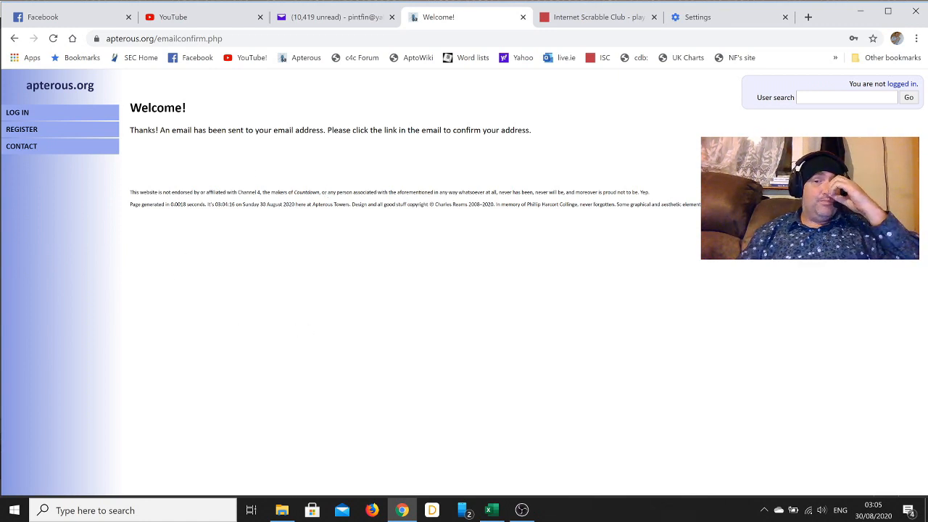
mouse_move(401, 297)
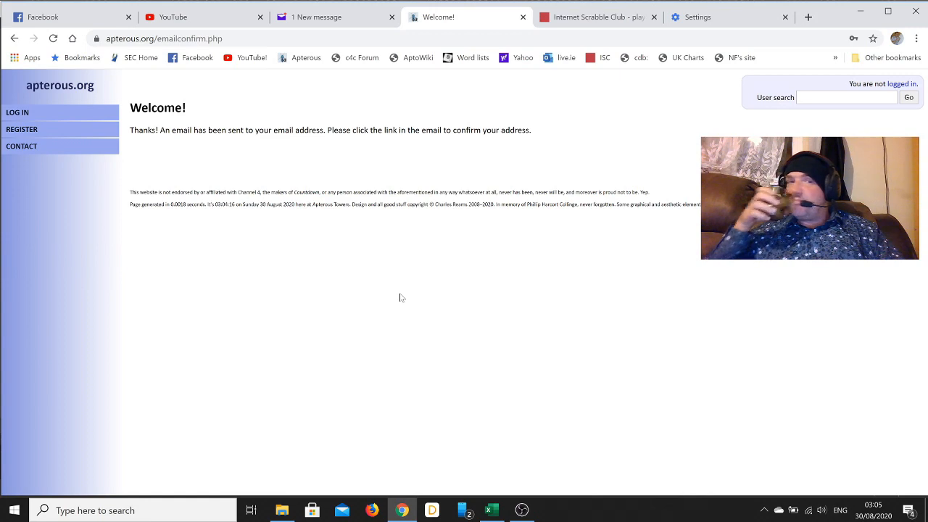
mouse_move(374, 300)
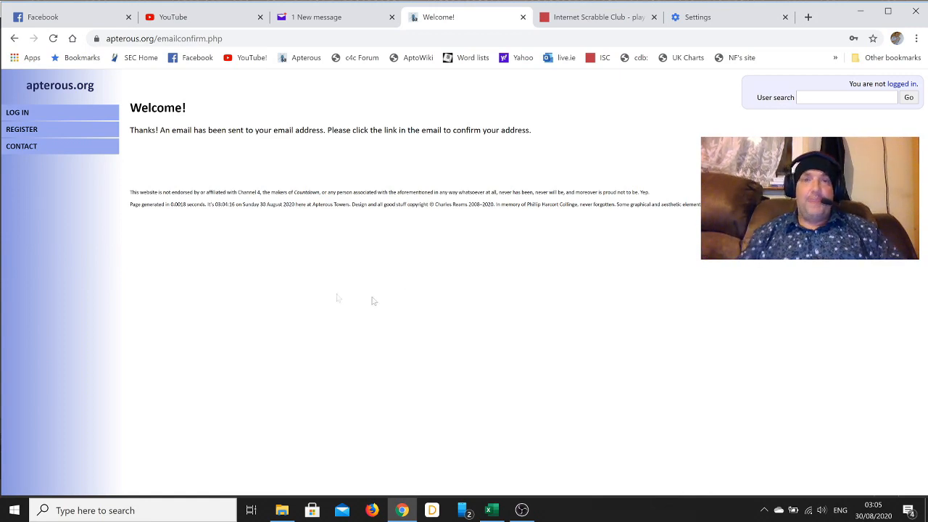
In Yahoo Mail, read the 'Welcome to apterous' email and follow its confirmation link
left_click(326, 16)
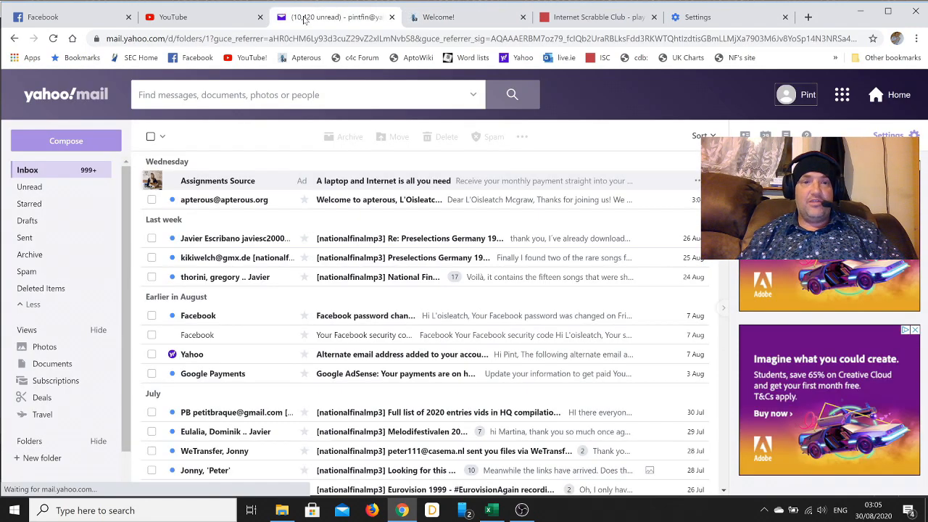
mouse_move(387, 200)
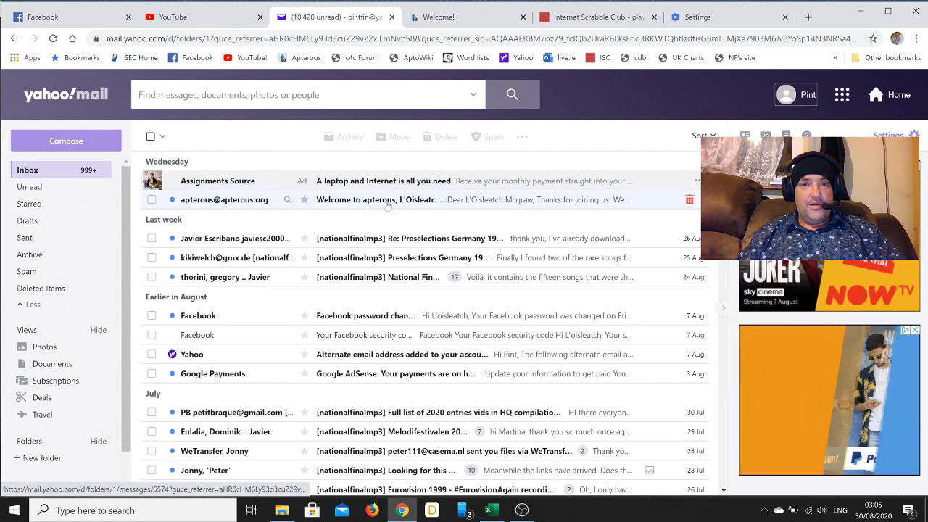
left_click(378, 199)
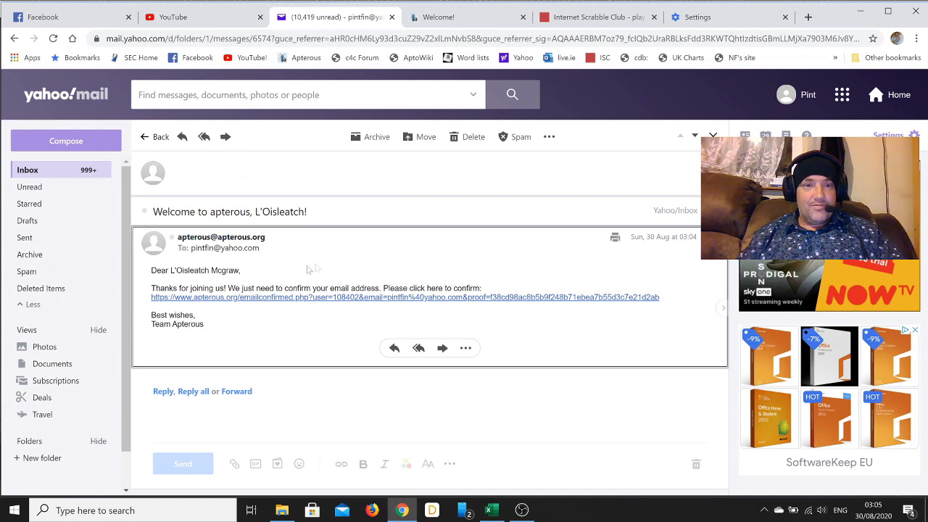
mouse_move(403, 297)
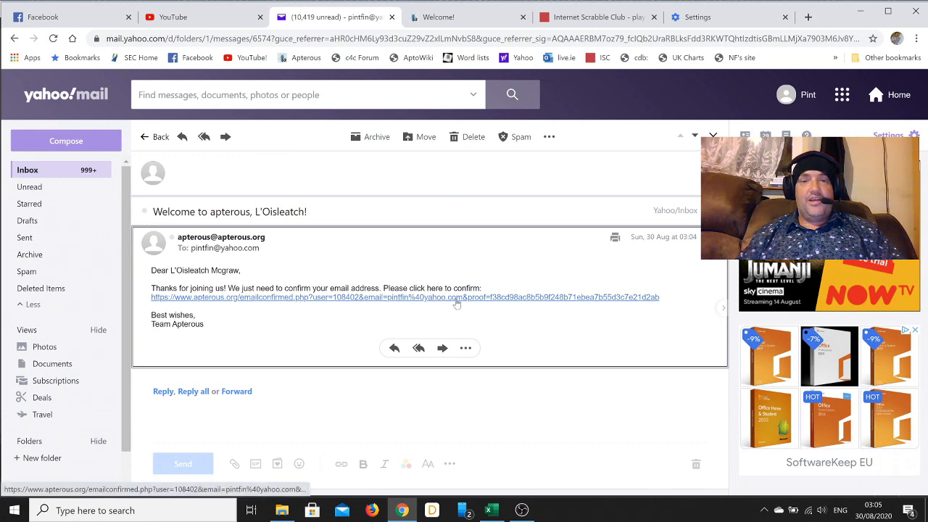
left_click(403, 297)
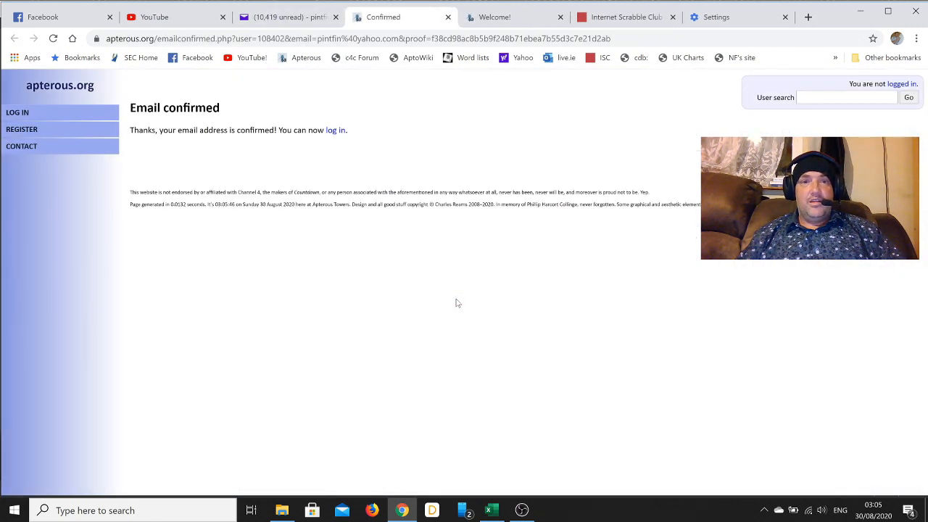
mouse_move(334, 167)
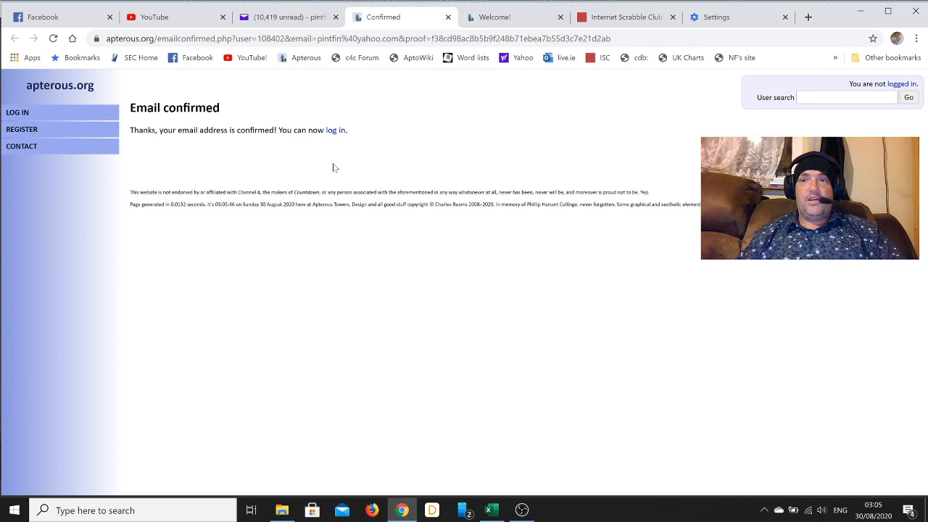
mouse_move(335, 130)
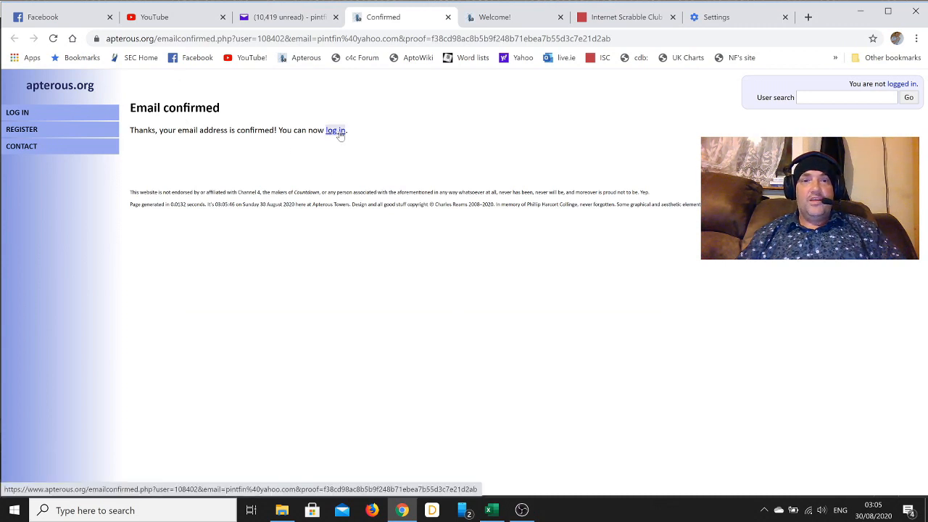
Log in to apterous.org with the new account's password
left_click(335, 131)
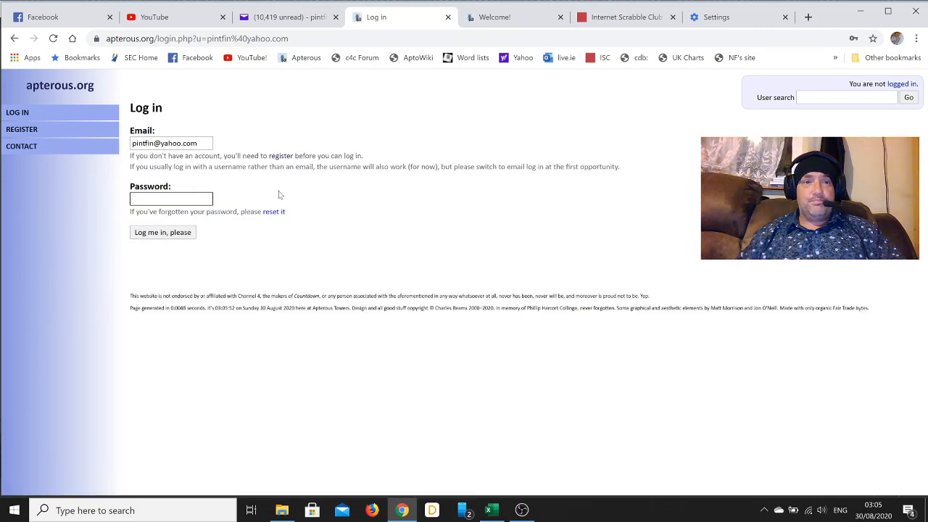
type("••")
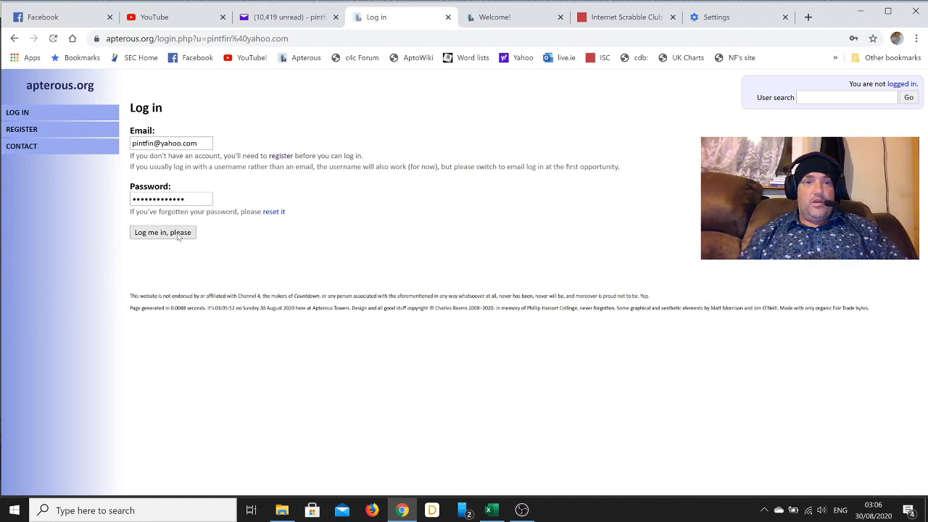
left_click(162, 232)
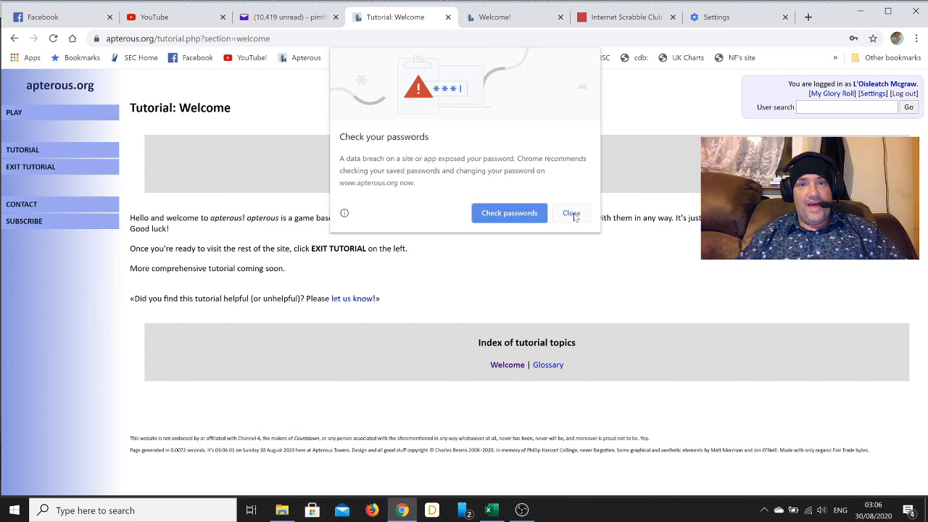
Dismiss the password breach warning, skim the tutorial and exit it to the home page
left_click(571, 212)
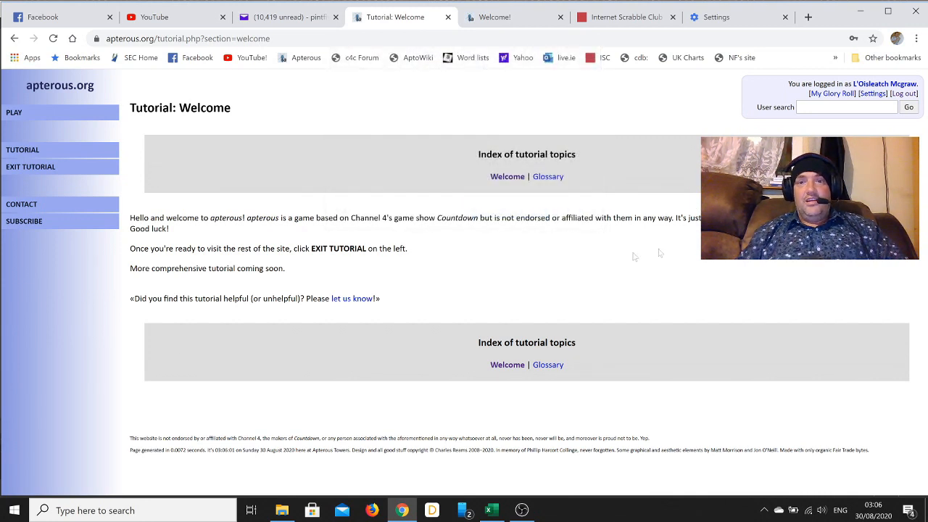
mouse_move(374, 167)
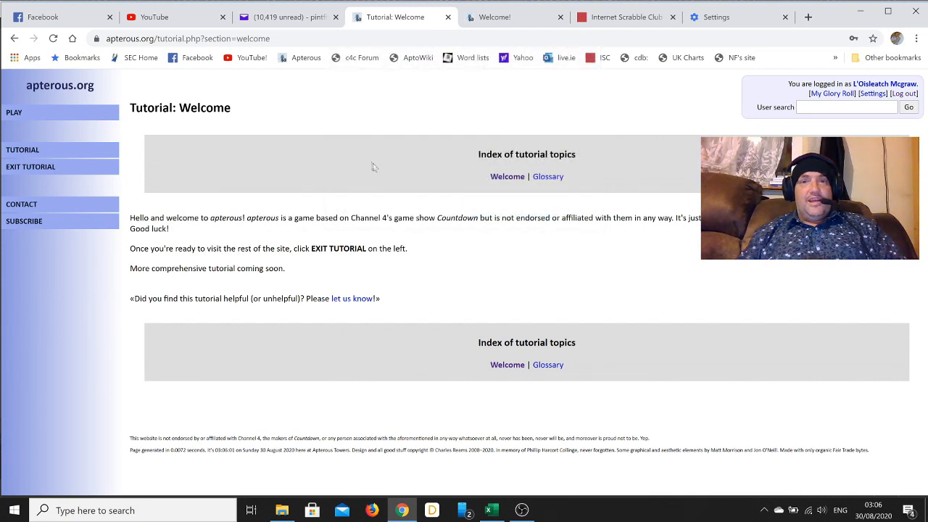
mouse_move(564, 249)
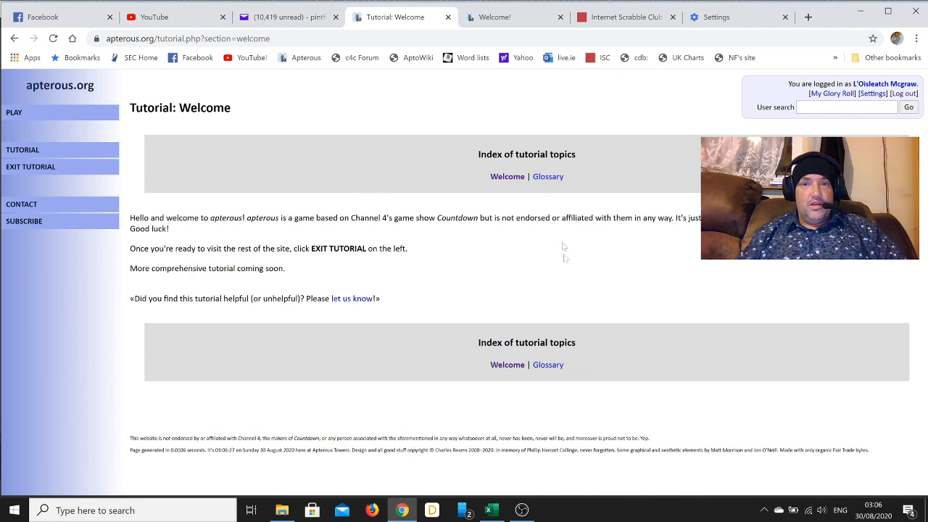
mouse_move(545, 387)
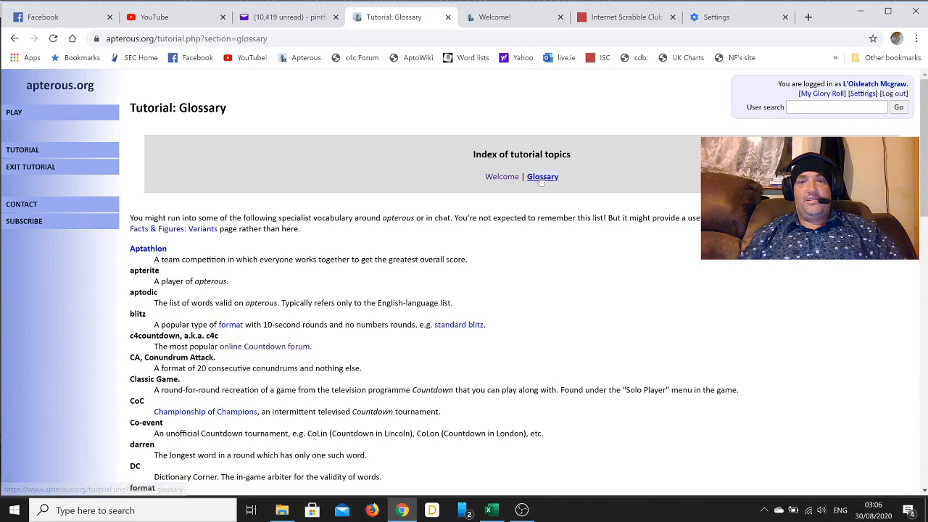
mouse_move(563, 239)
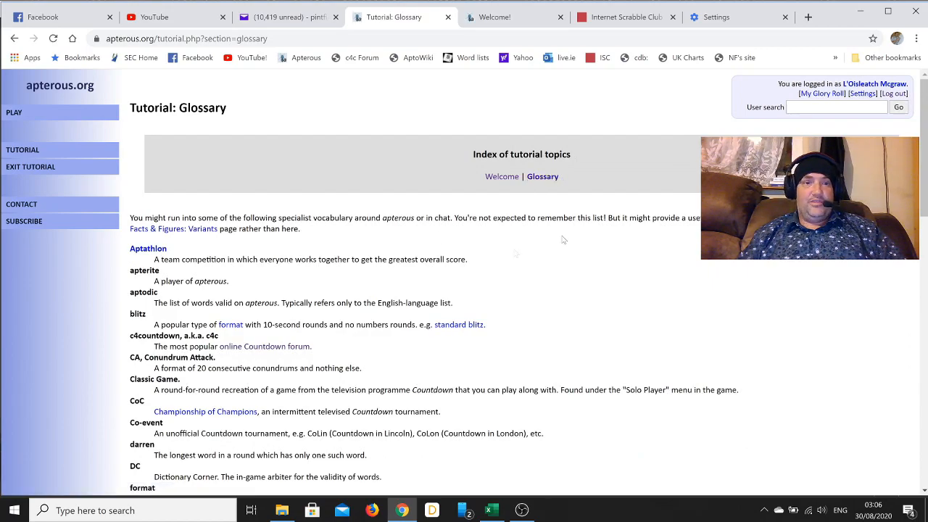
scroll("down", 3)
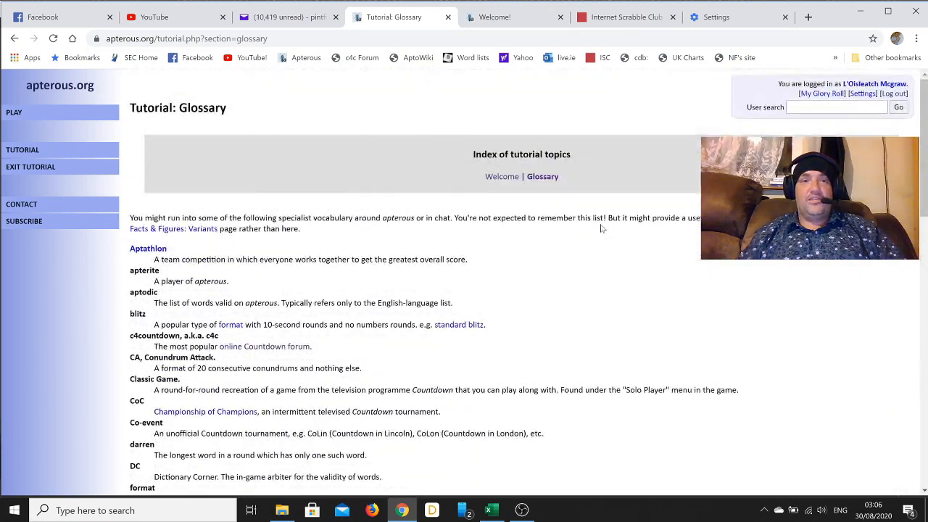
mouse_move(377, 200)
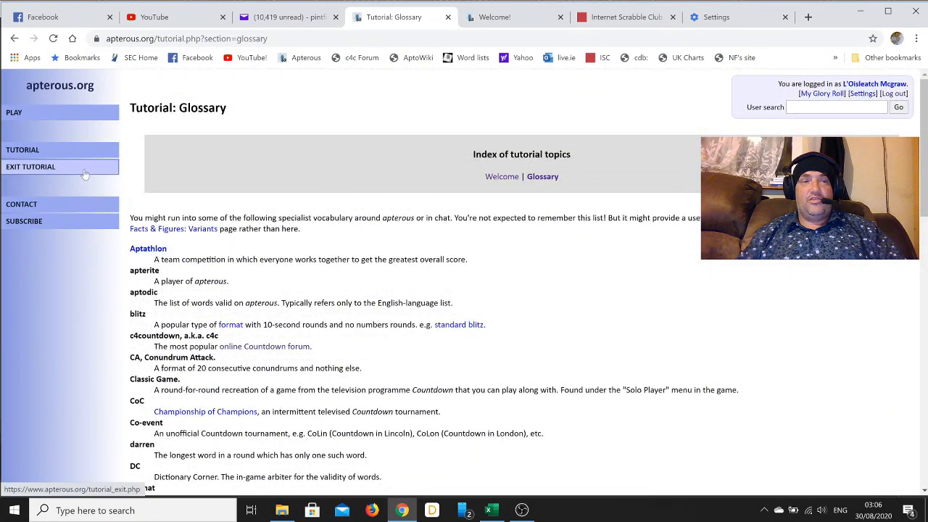
left_click(30, 167)
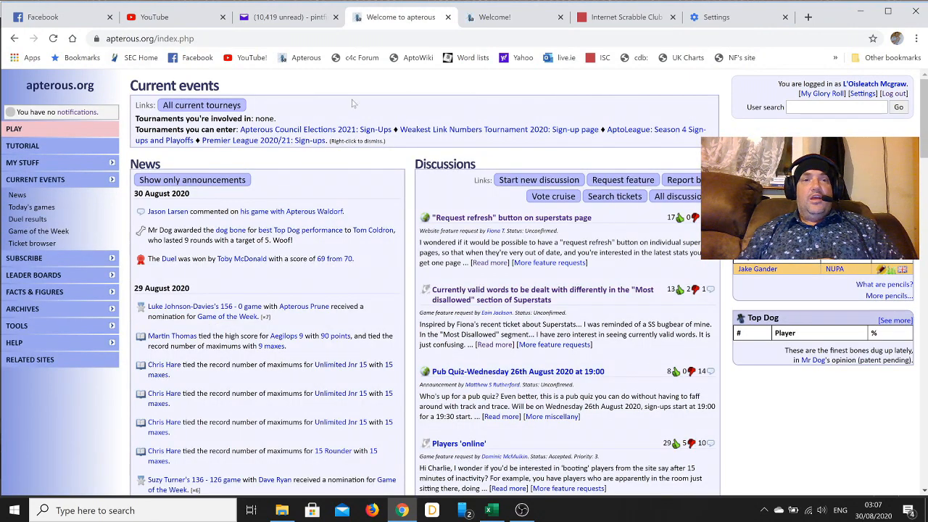
mouse_move(421, 100)
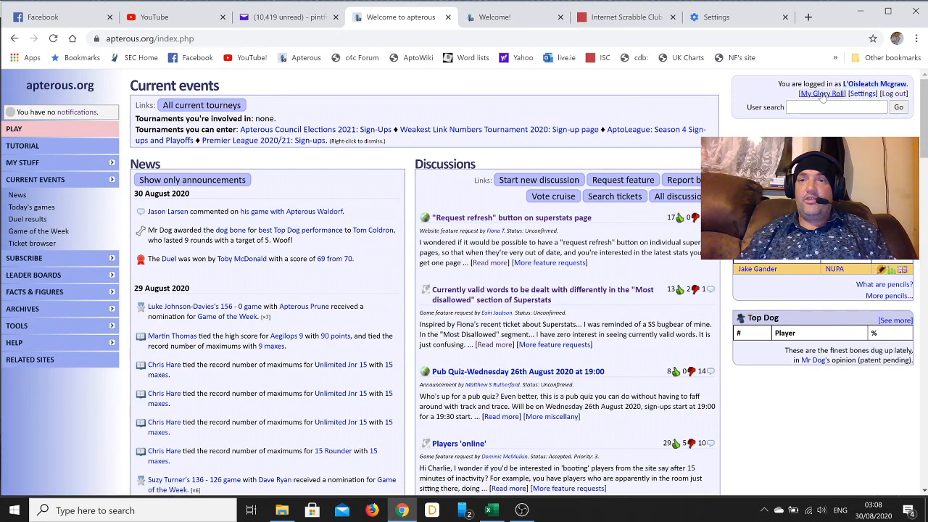
mouse_move(893, 94)
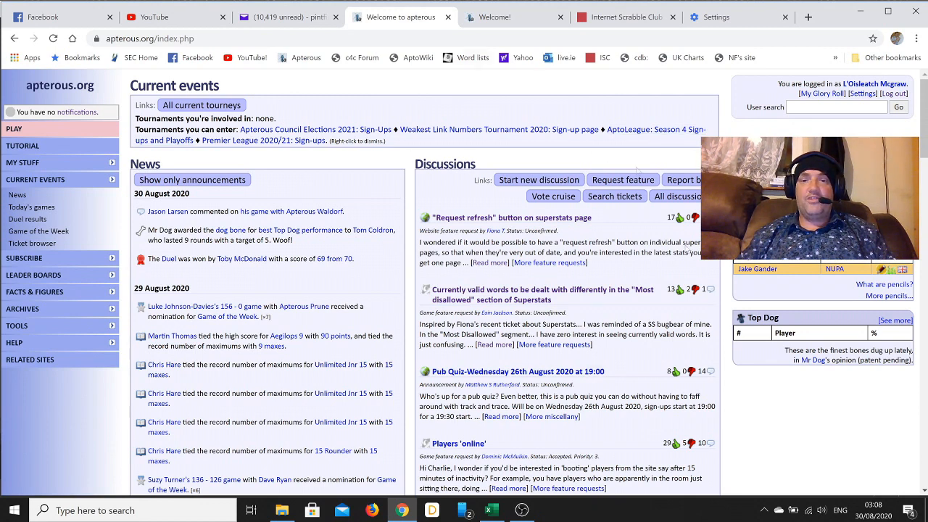
mouse_move(474, 101)
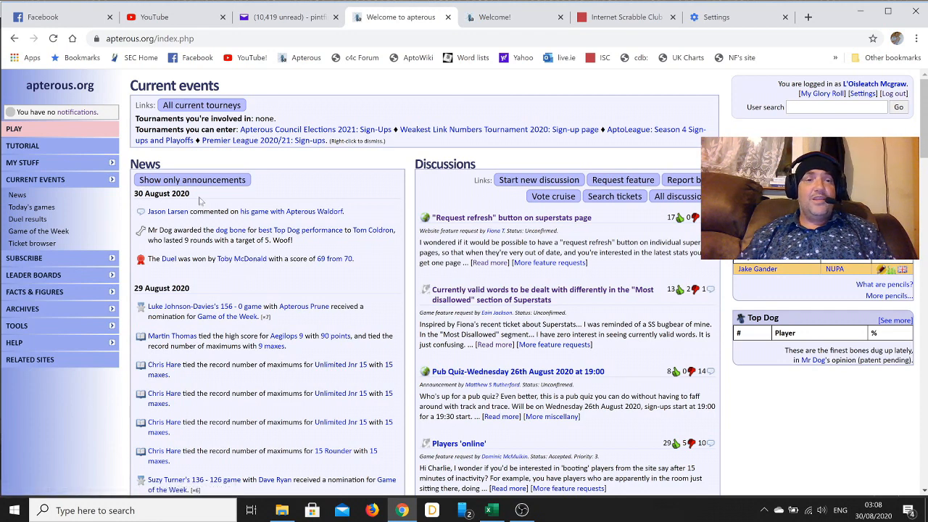
mouse_move(235, 293)
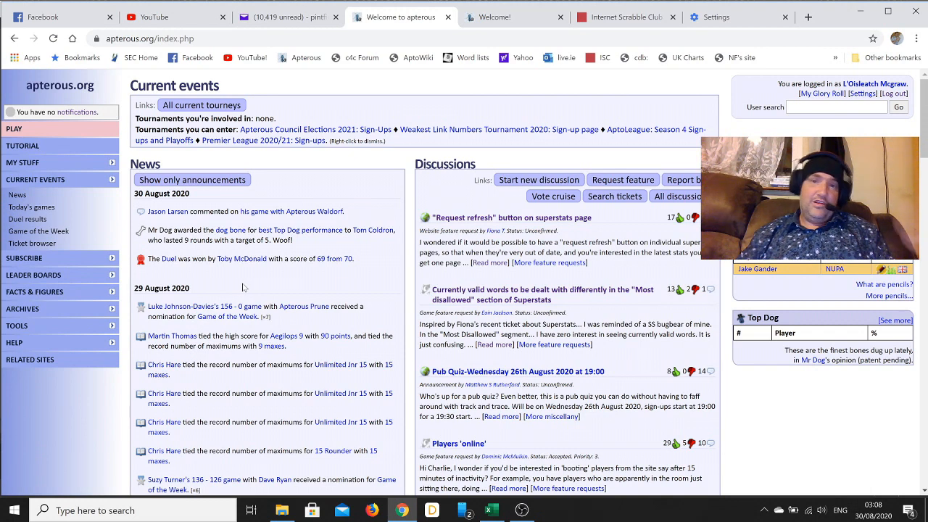
mouse_move(258, 291)
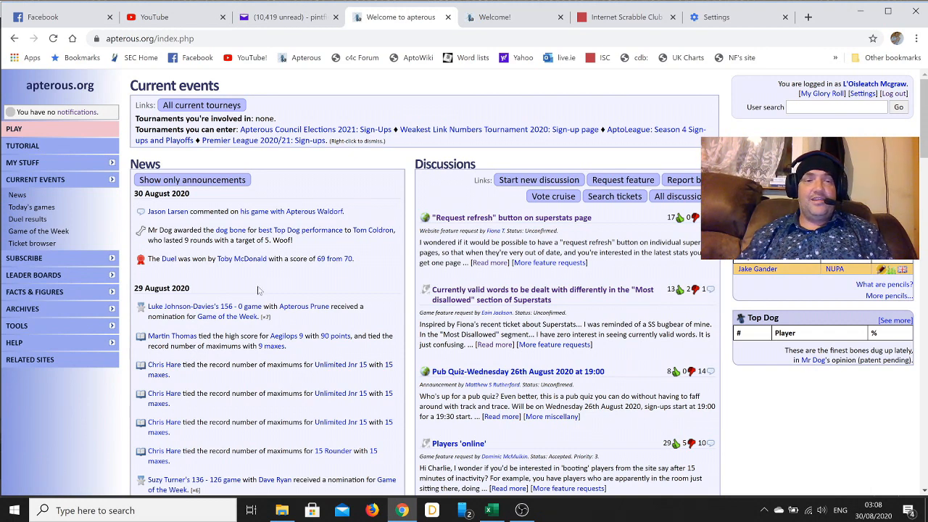
mouse_move(312, 96)
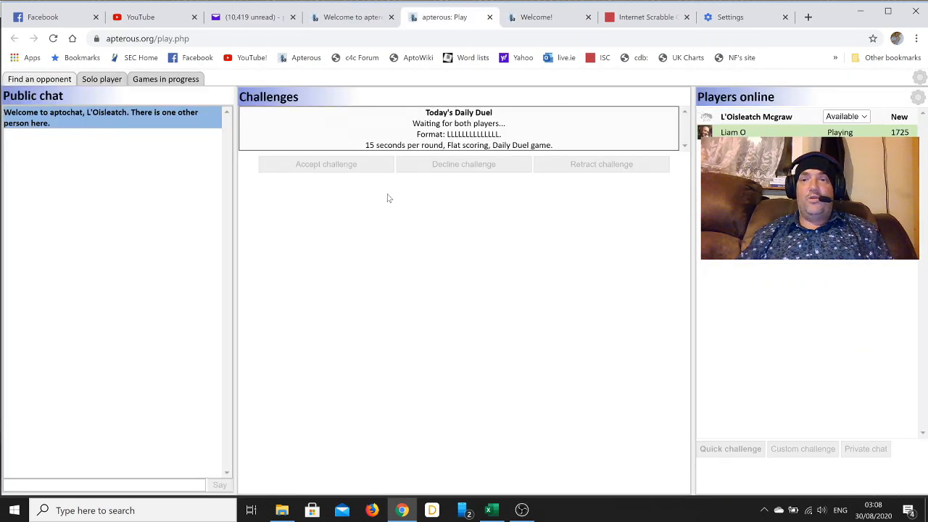
View the other online player's profile, then the new player's own provisional 1433-rated profile
left_click(732, 132)
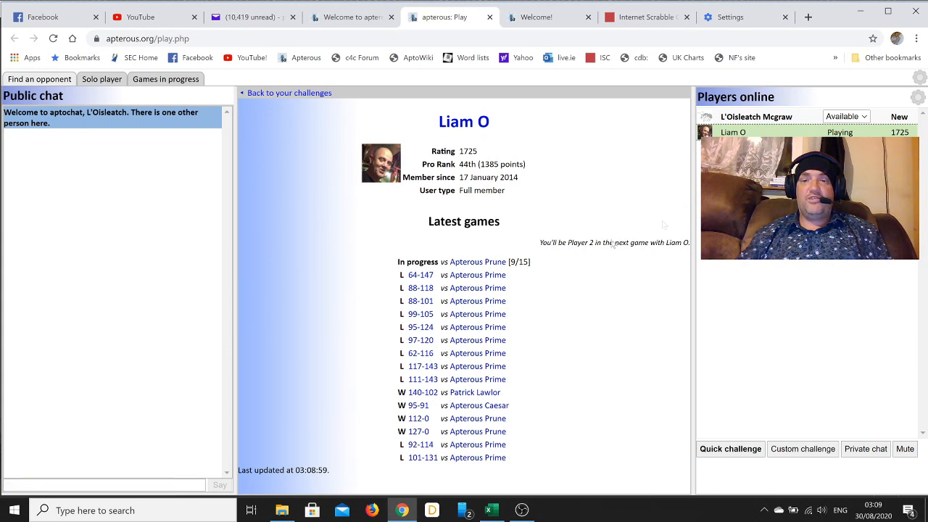
left_click(755, 117)
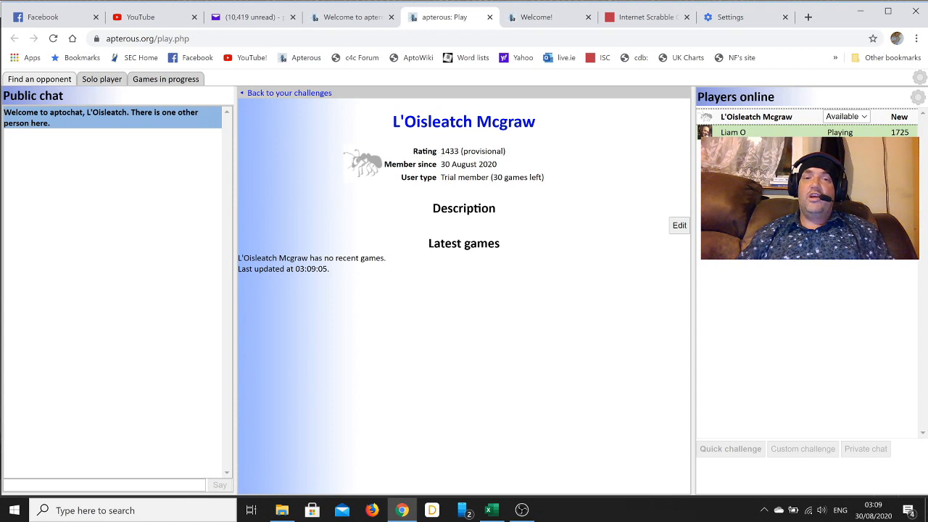
mouse_move(558, 158)
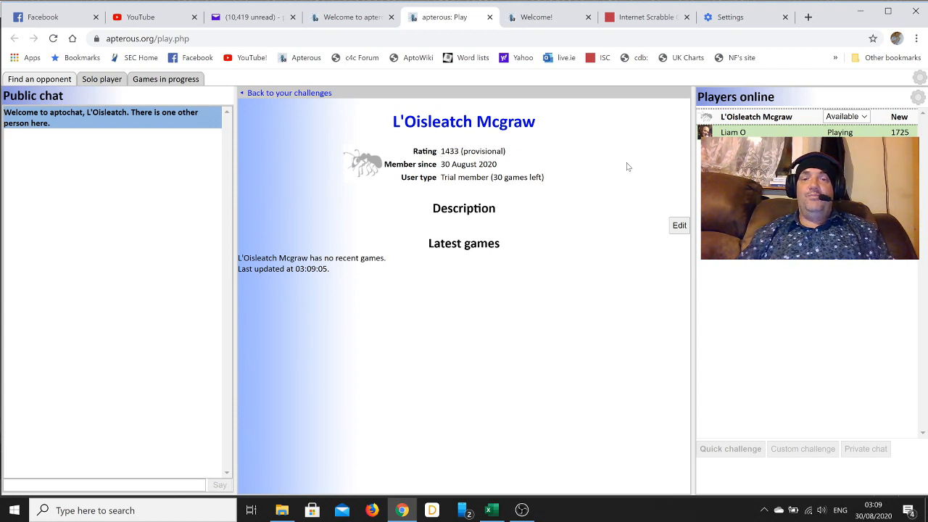
mouse_move(558, 266)
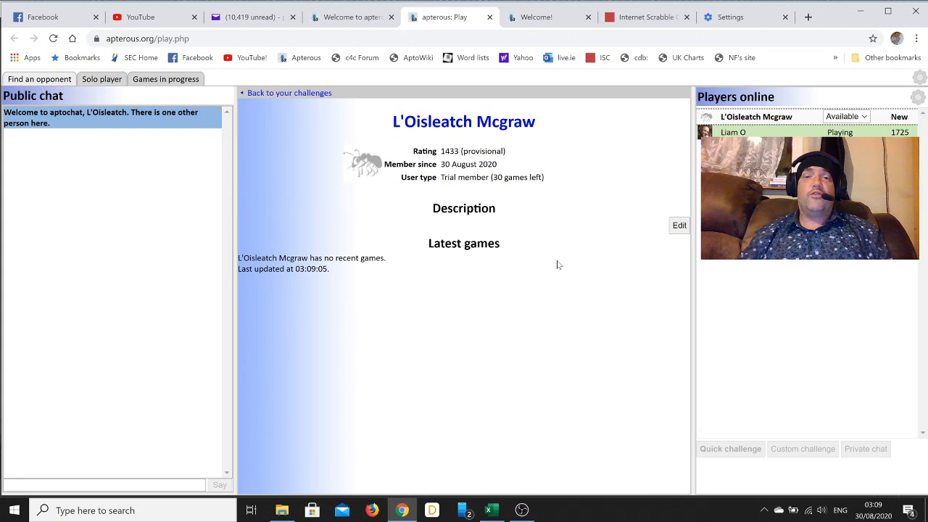
mouse_move(535, 288)
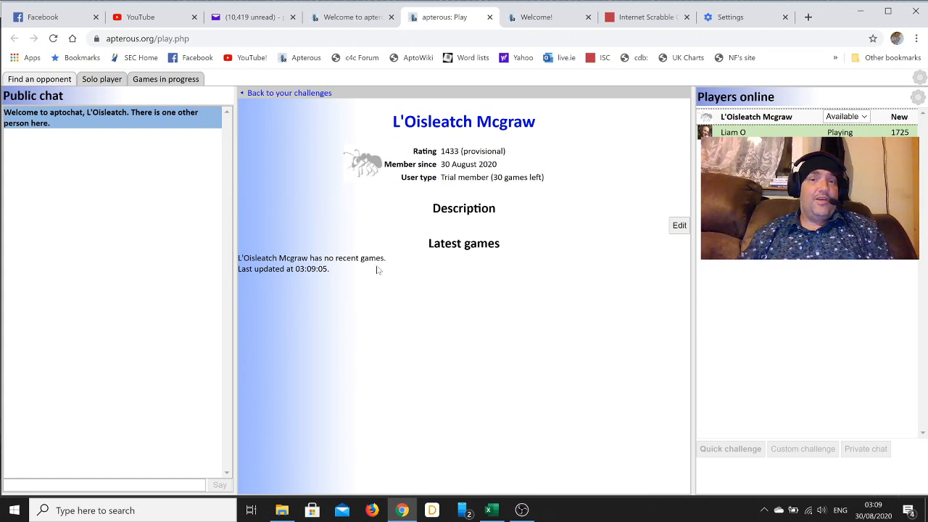
mouse_move(545, 266)
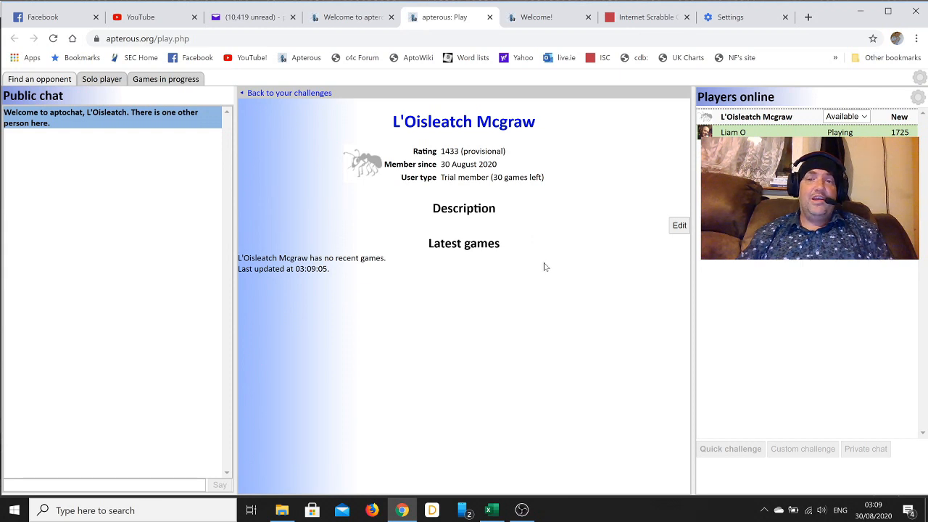
mouse_move(489, 291)
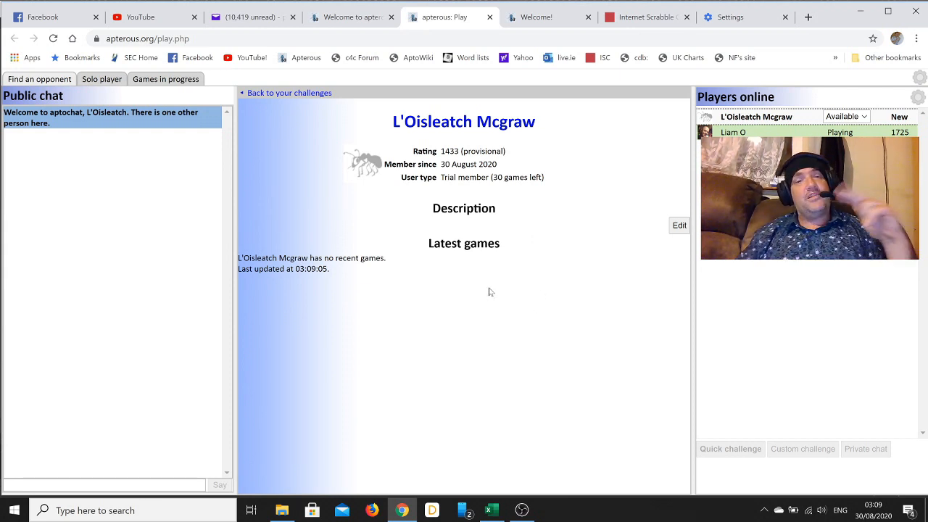
mouse_move(513, 271)
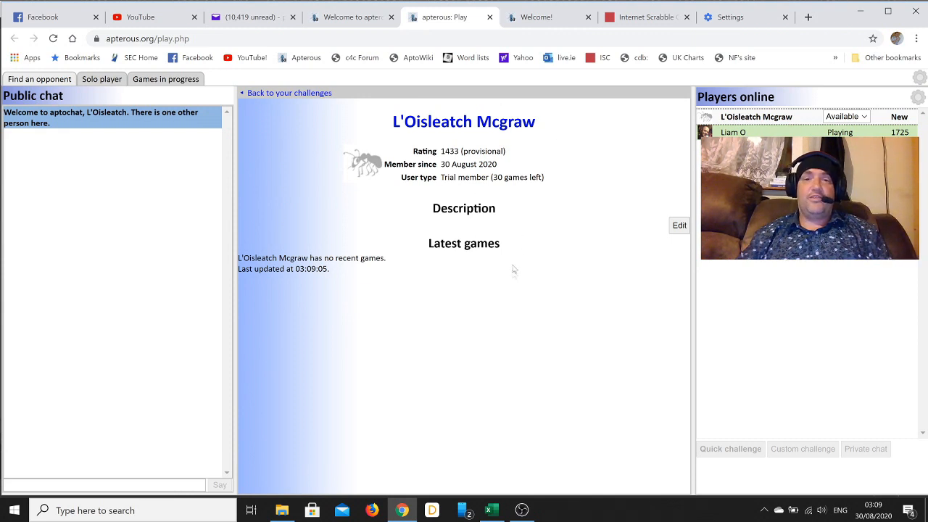
mouse_move(550, 273)
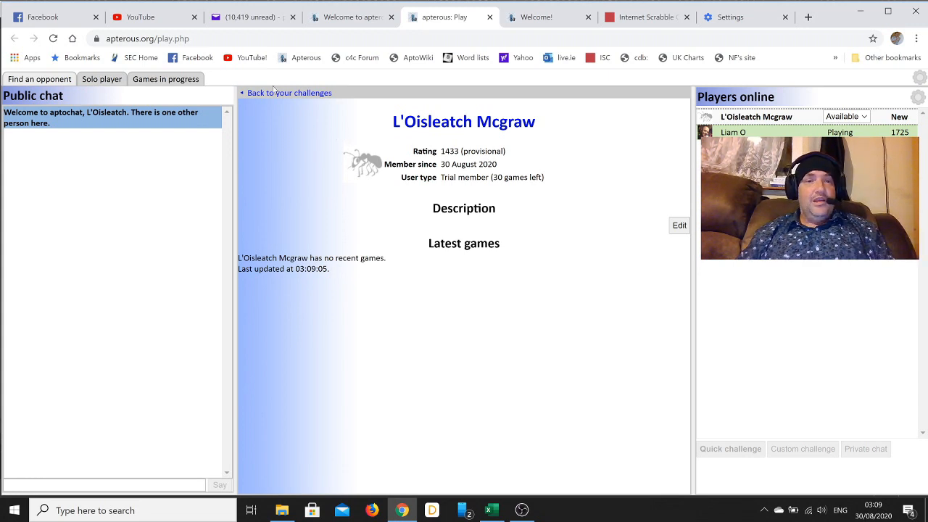
mouse_move(626, 150)
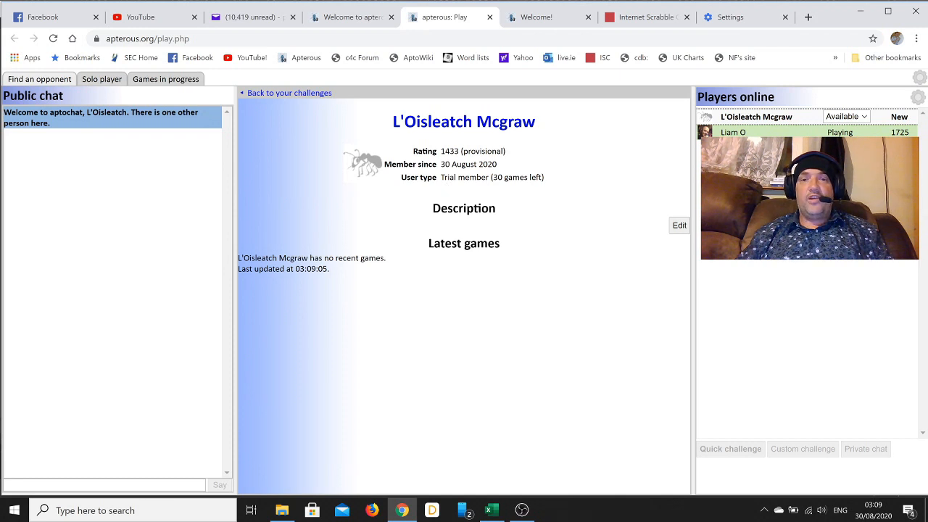
mouse_move(540, 177)
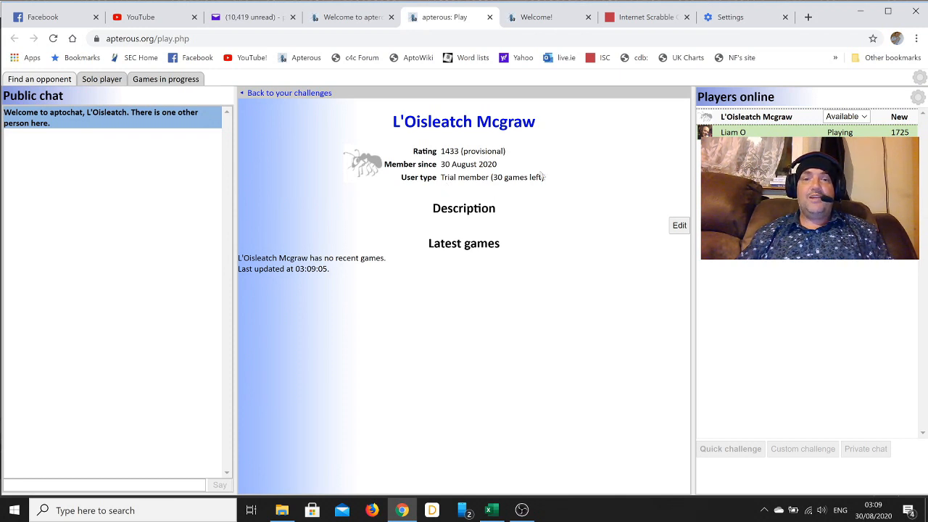